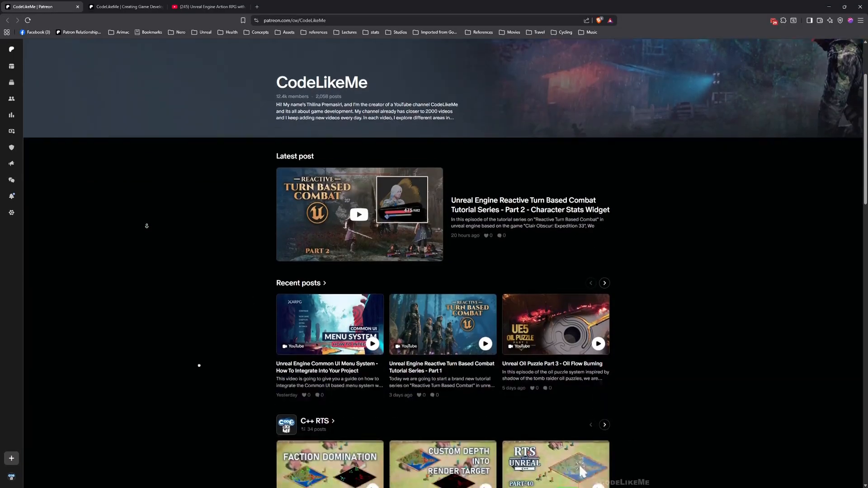
Browse down the CodeLikeMe Patreon posts feed, then switch to the Action RPG tutorial playlist on YouTube.
scroll("down", 3)
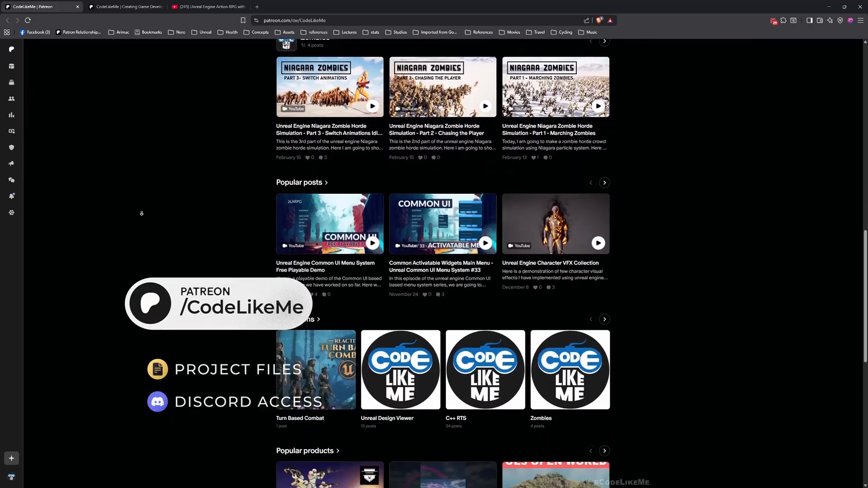
scroll("down", 3)
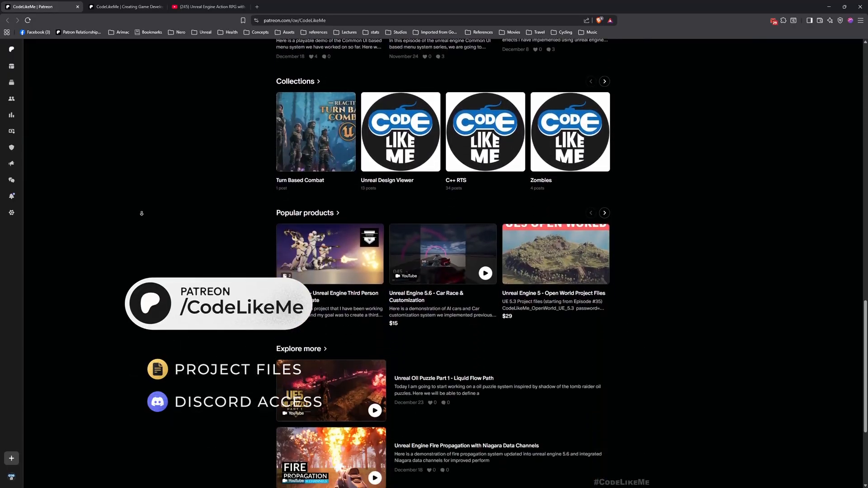
scroll("down", 3)
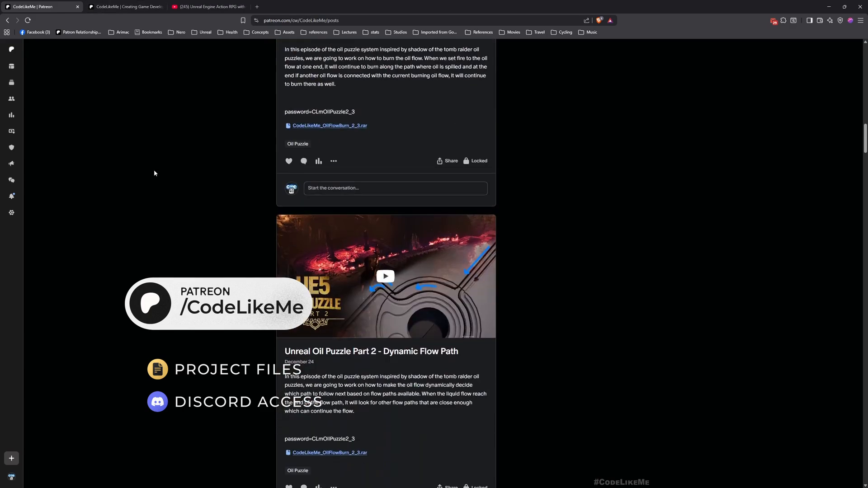
scroll("down", 3)
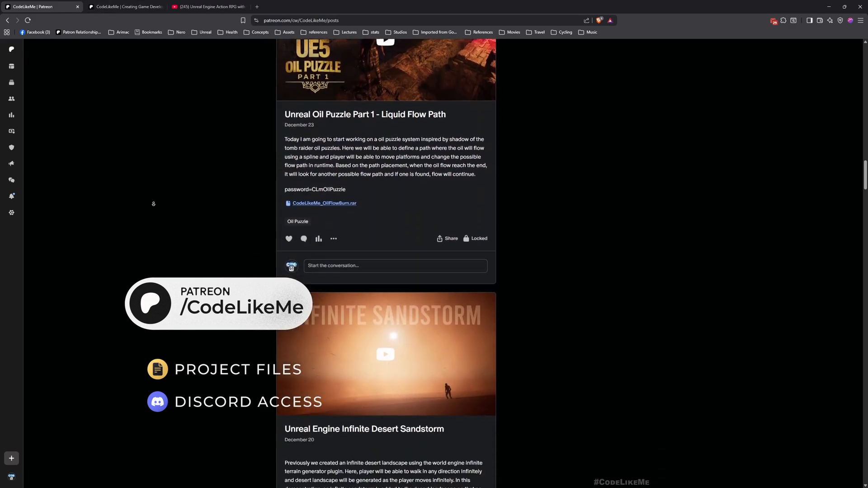
scroll("down", 3)
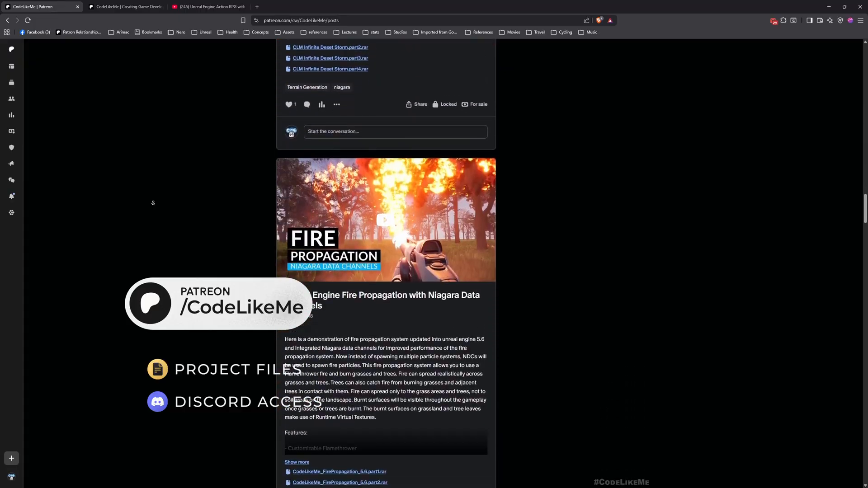
scroll("down", 3)
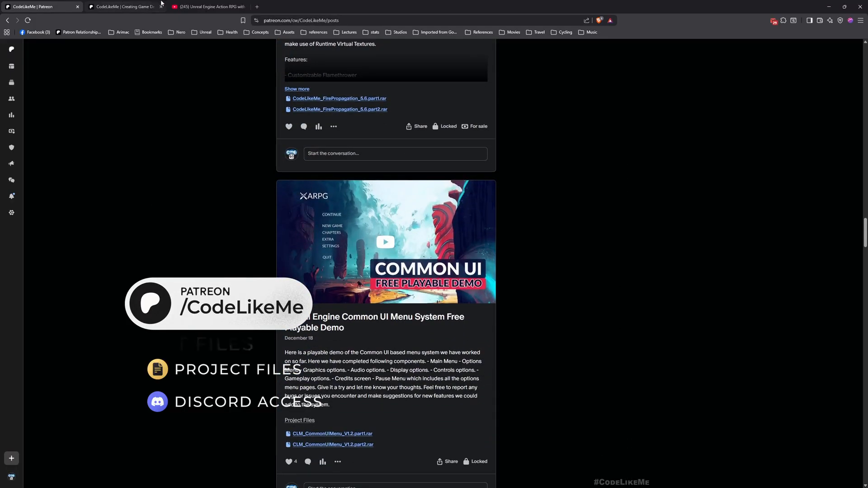
left_click(208, 7)
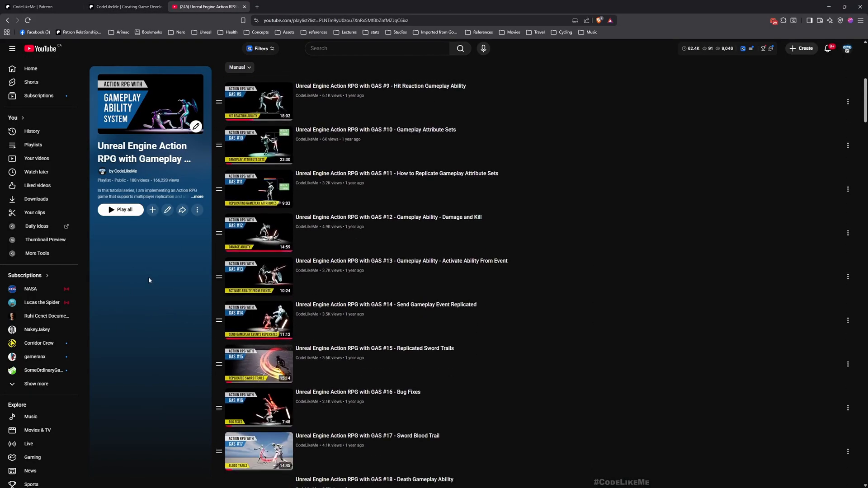
scroll("down", 3)
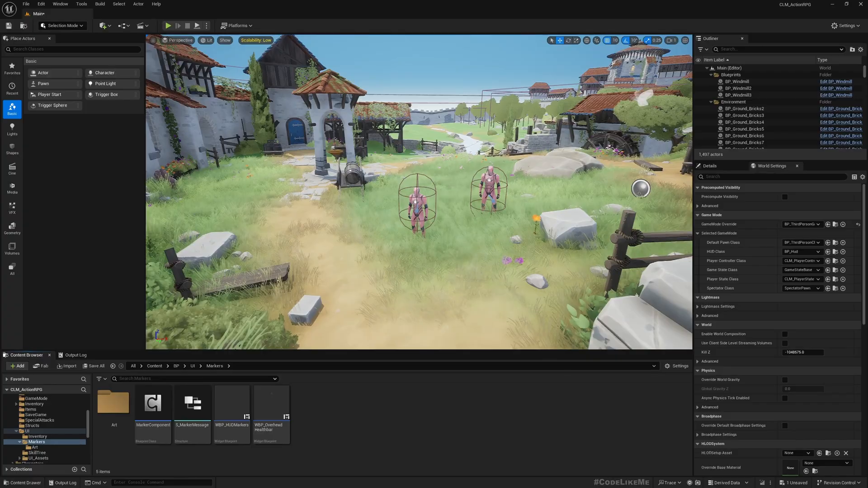
From the Markers folder, bring up WBP_HUDMarkers in Graph mode to view its AddMarker function.
left_click(271, 403)
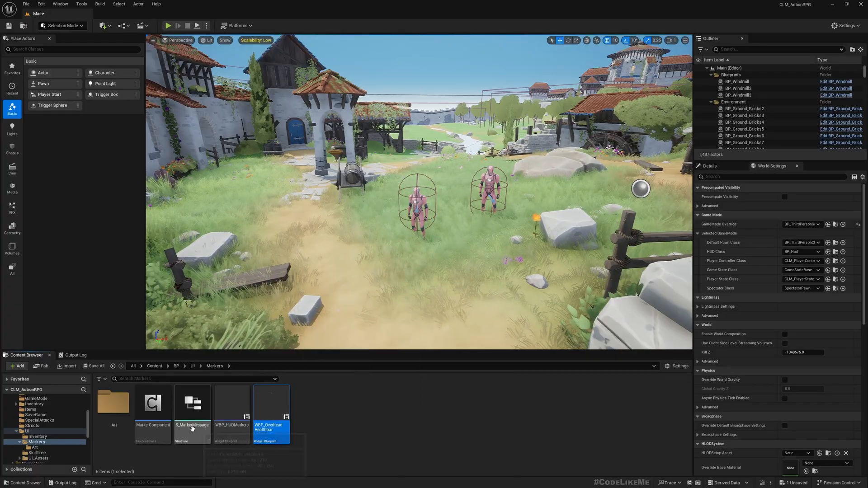
double_click(233, 402)
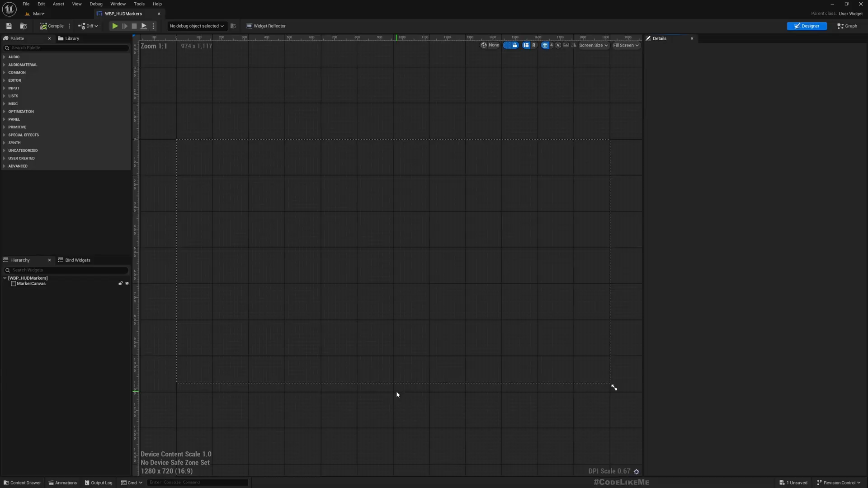
left_click(846, 26)
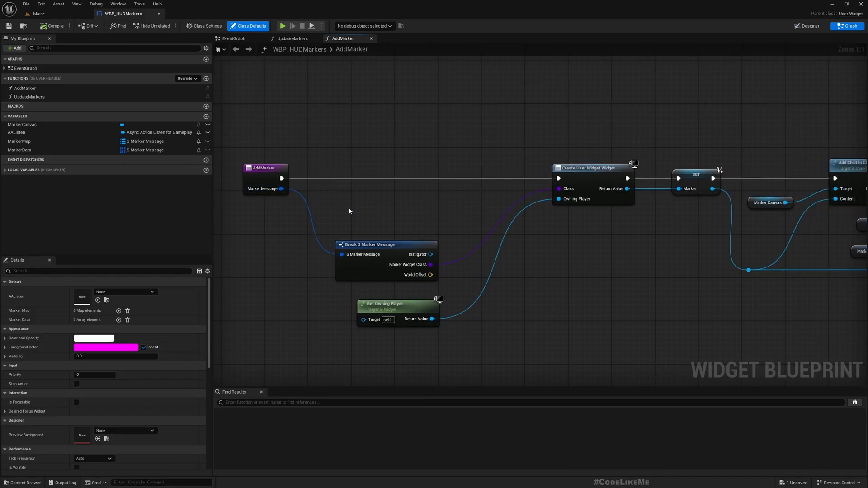
mouse_move(172, 36)
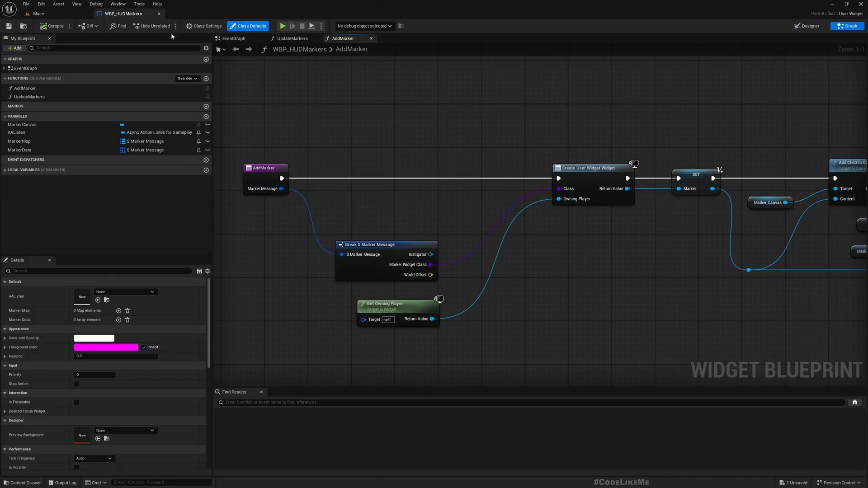
Create a new Widget Blueprint named WBP_BaseMarker in the Markers folder and enter its editor.
left_click(36, 14)
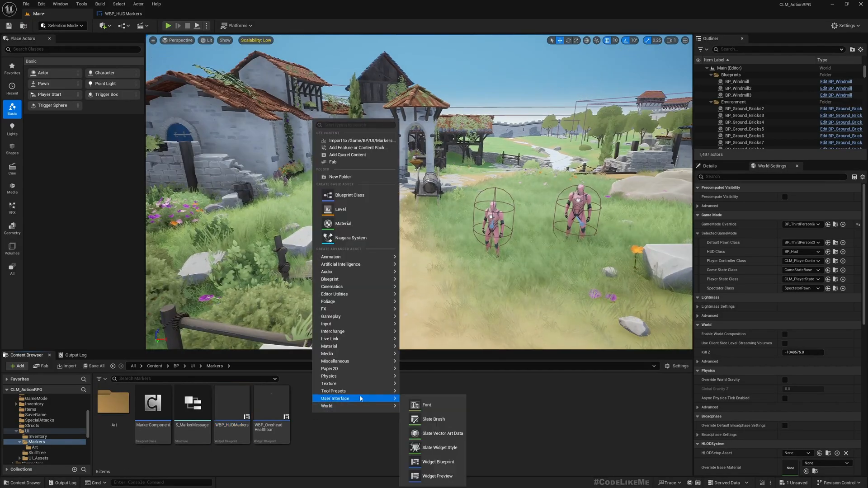
mouse_move(438, 462)
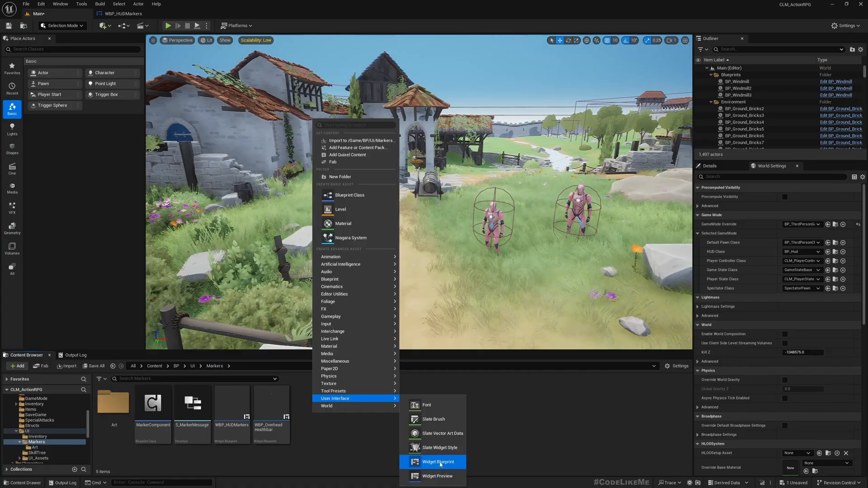
left_click(438, 462)
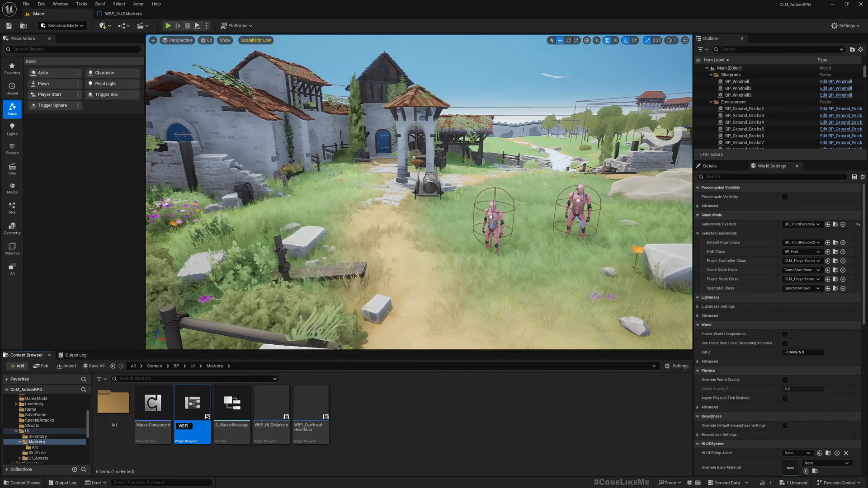
type("WBP_BaseMarker")
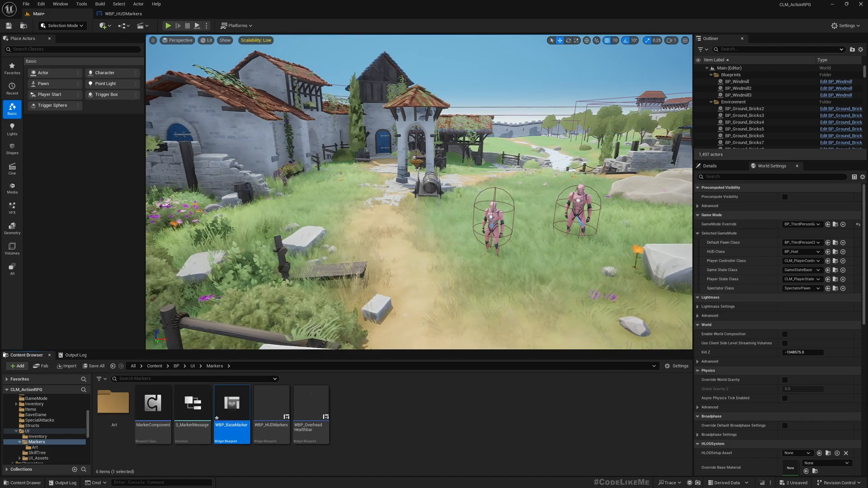
double_click(231, 401)
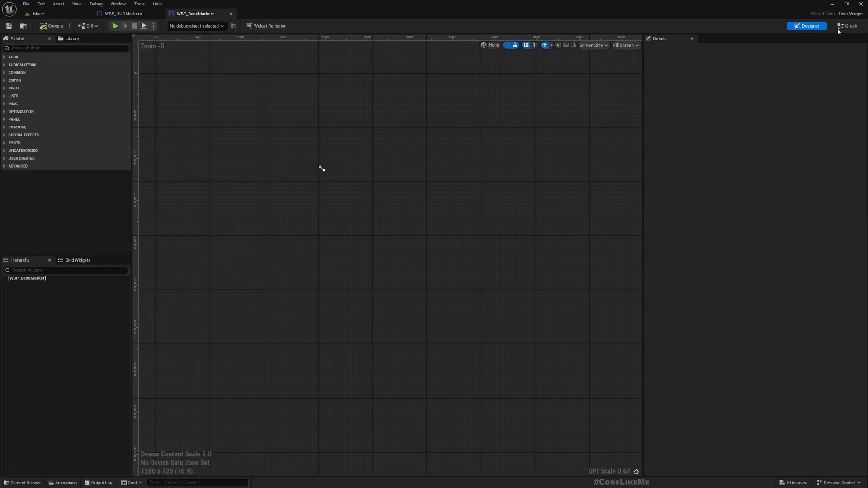
Add a MarkerData variable of type S Marker Message, instance editable and exposed on spawn.
left_click(846, 26)
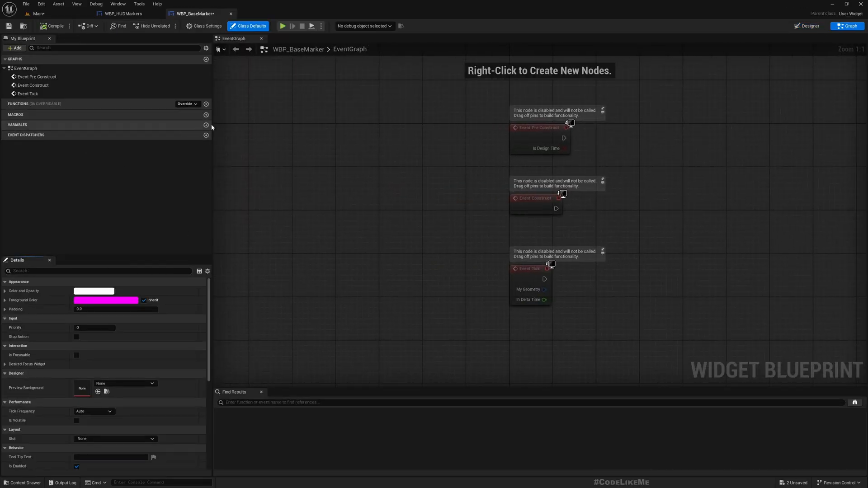
left_click(206, 124)
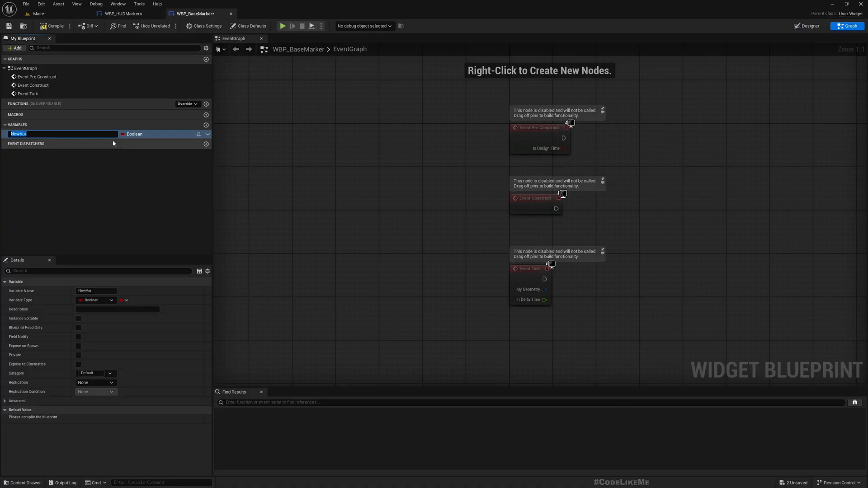
type("MarkerData")
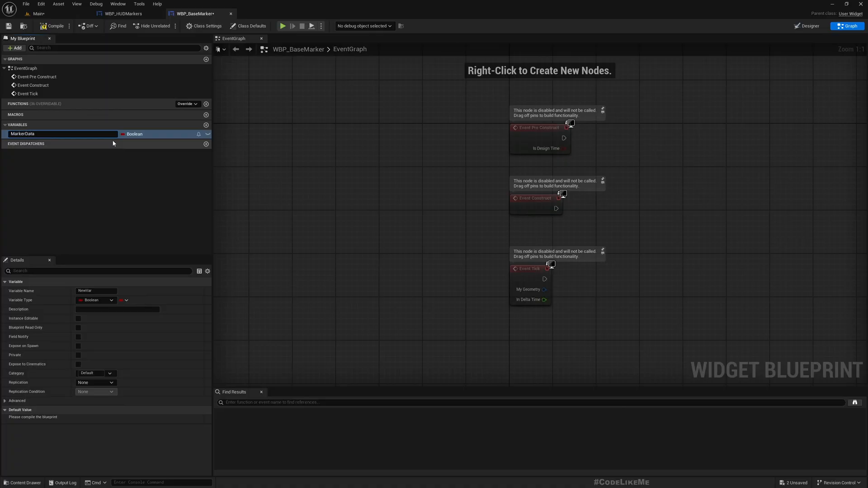
left_click(135, 134)
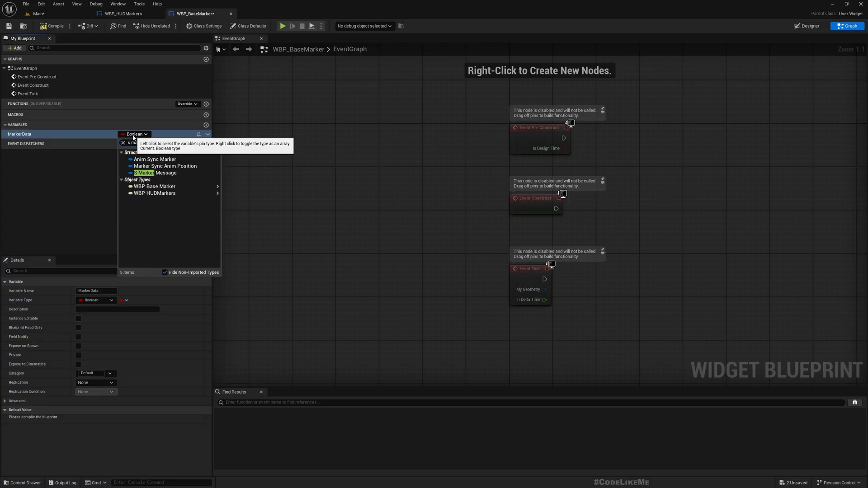
left_click(157, 173)
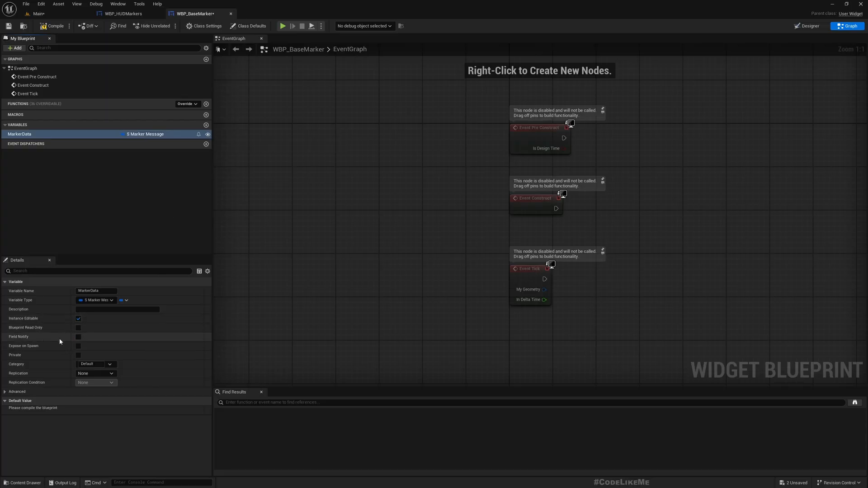
left_click(78, 346)
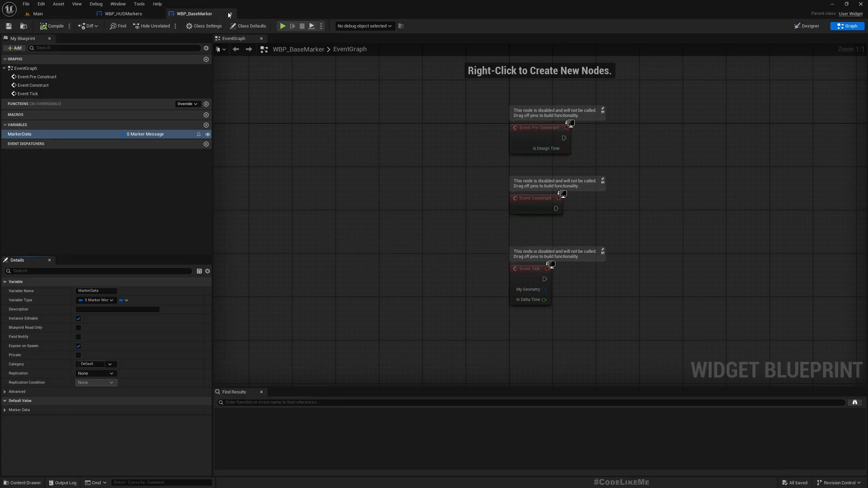
left_click(38, 14)
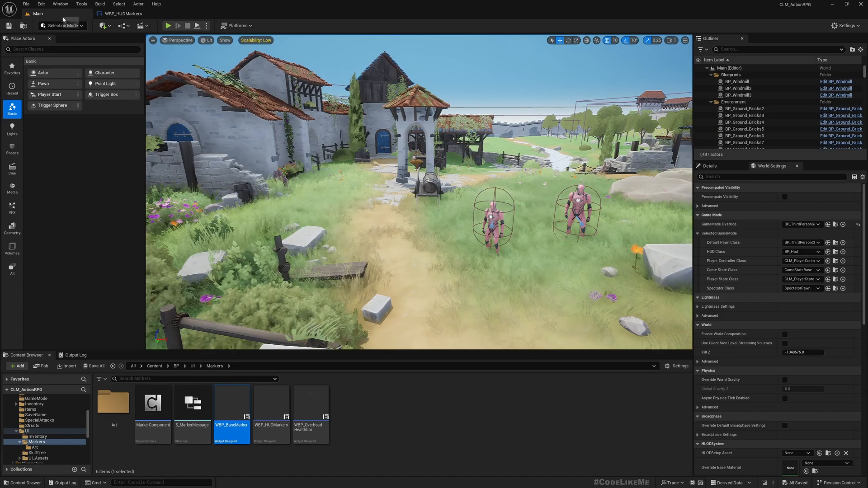
Reparent the WBP_OverheadHealthbar widget to WBP Base Marker in its class settings.
double_click(310, 403)
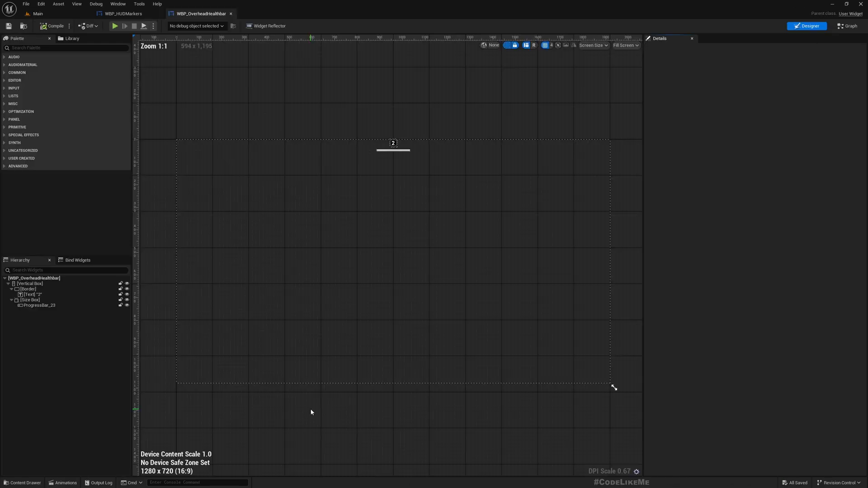
mouse_move(849, 25)
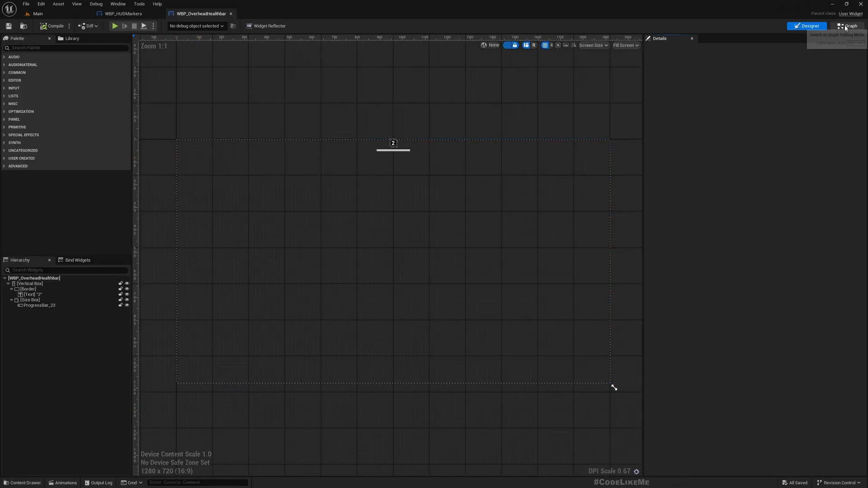
left_click(847, 26)
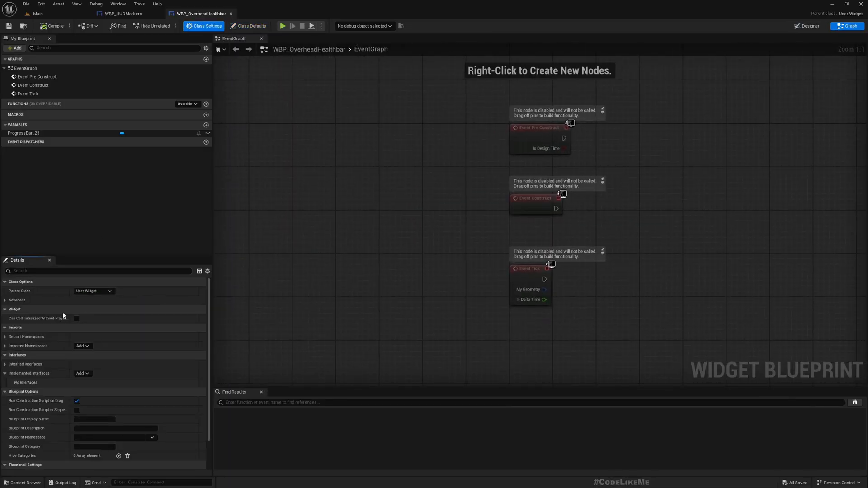
left_click(94, 290)
type("basemar")
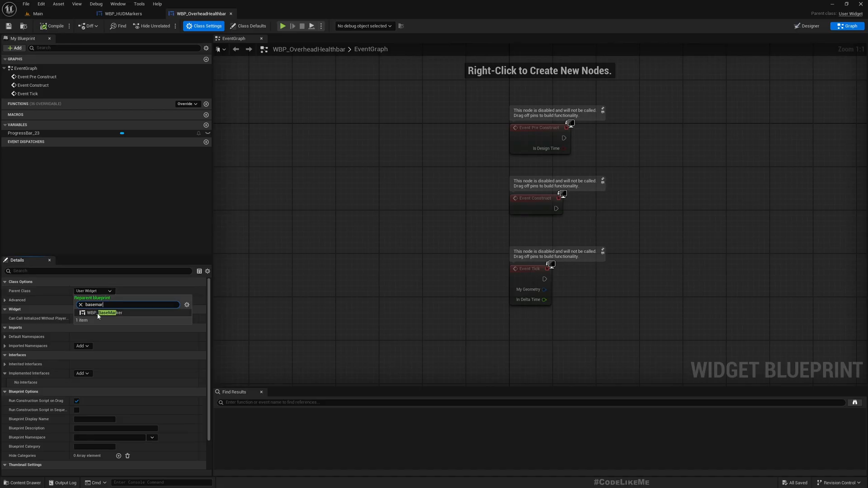
left_click(109, 312)
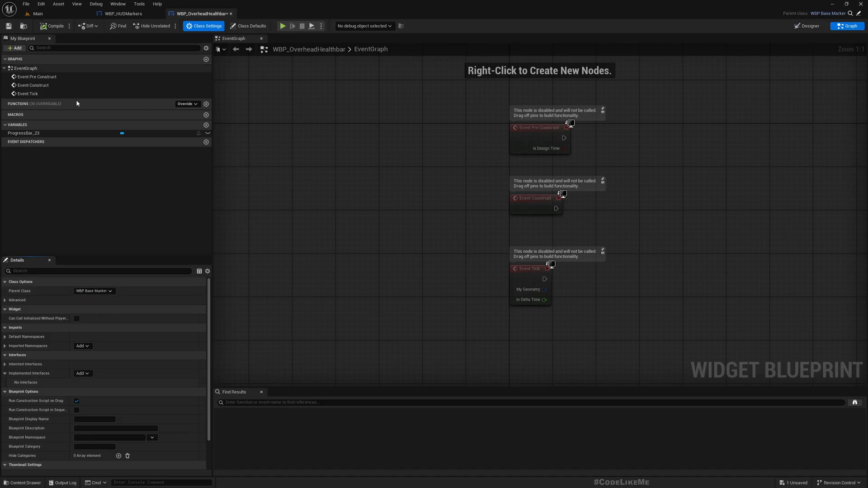
Confirm MarkerData is reachable from the health bar graph via a 'markerd' node search, then return to WBP_HUDMarkers.
right_click(401, 319)
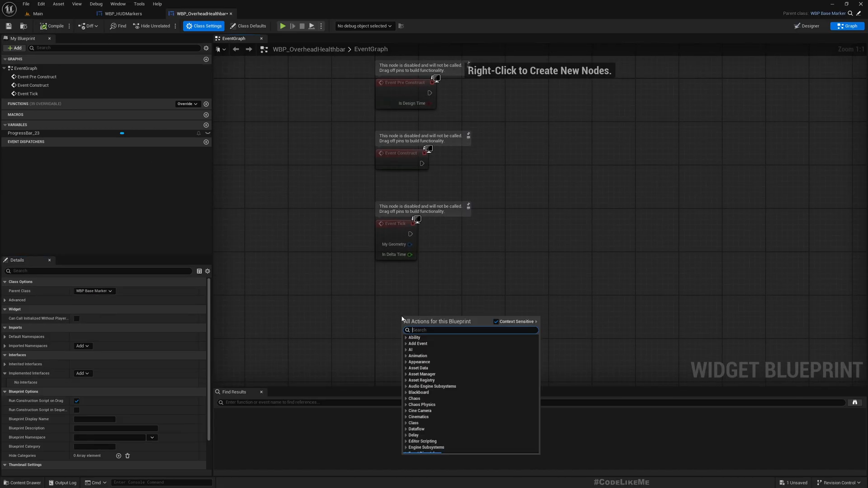
type("markerd")
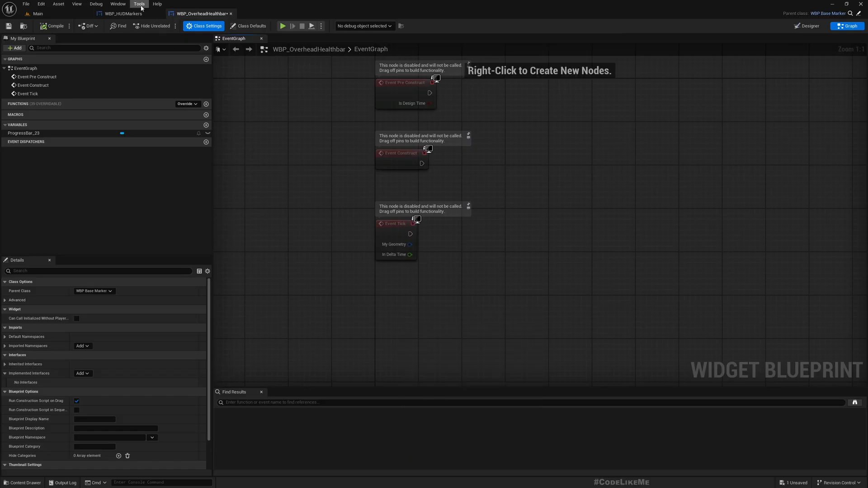
left_click(122, 14)
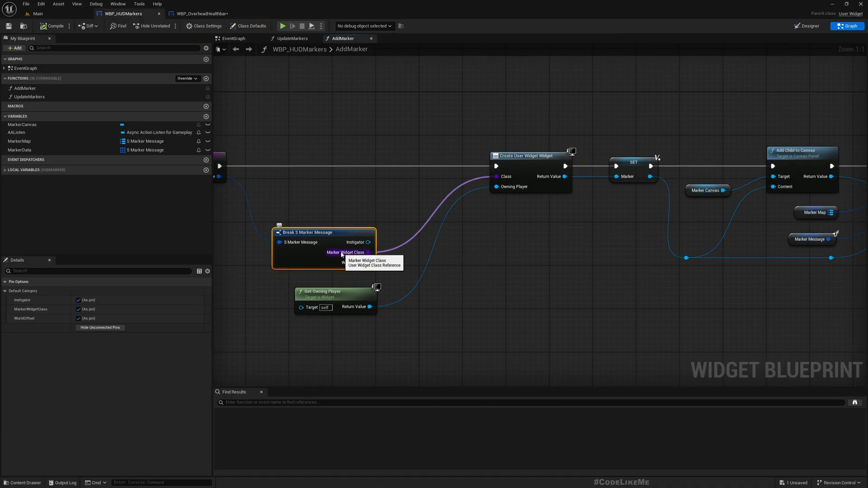
In S_MarkerMessage, retype the MarkerWidgetClass field as a WBP Base Marker class reference.
left_click(37, 13)
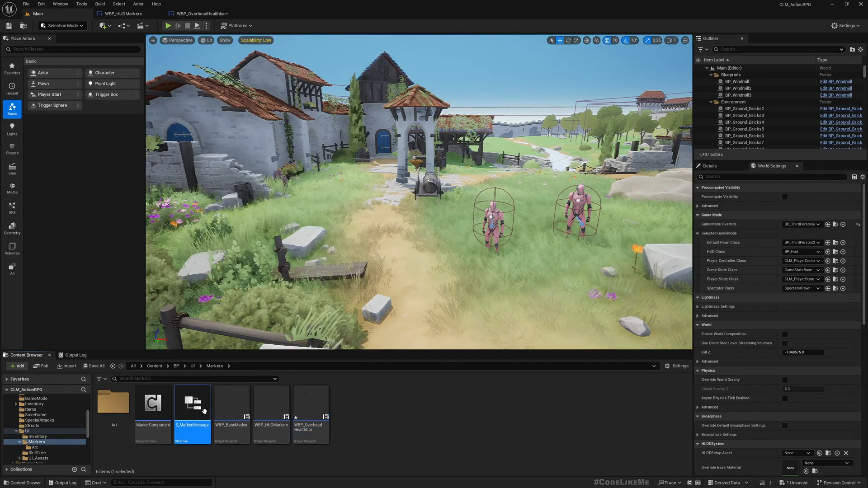
double_click(192, 402)
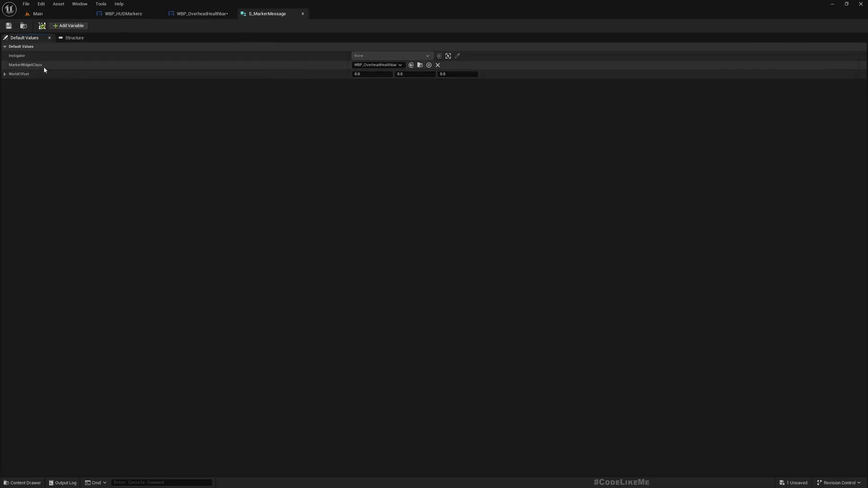
left_click(74, 37)
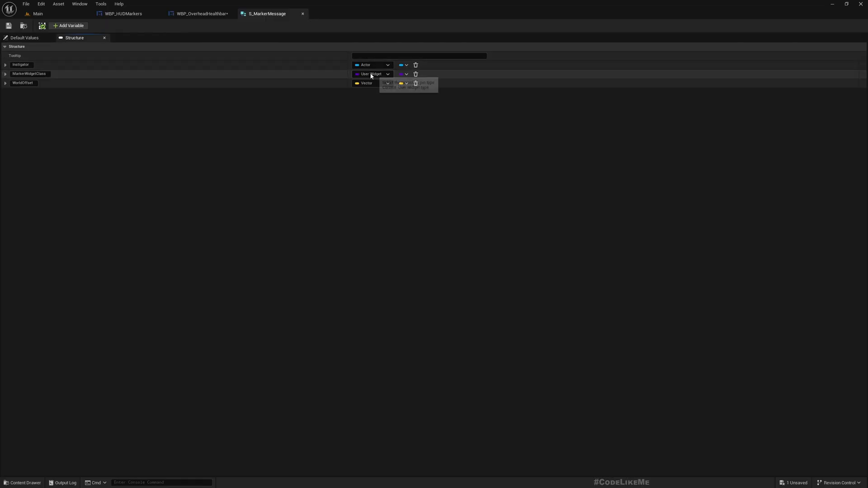
left_click(371, 73)
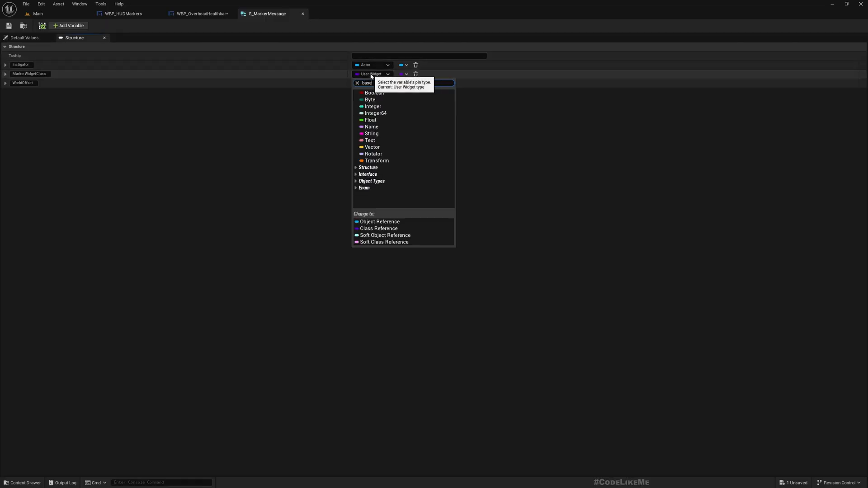
type("base")
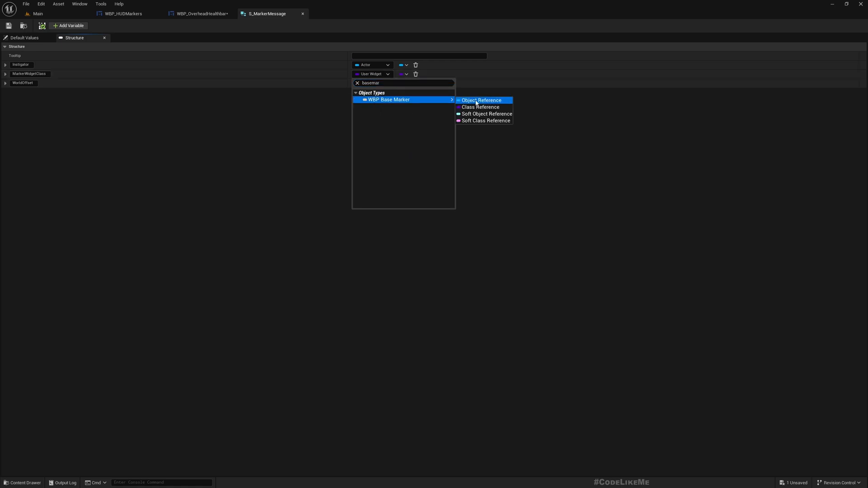
left_click(481, 100)
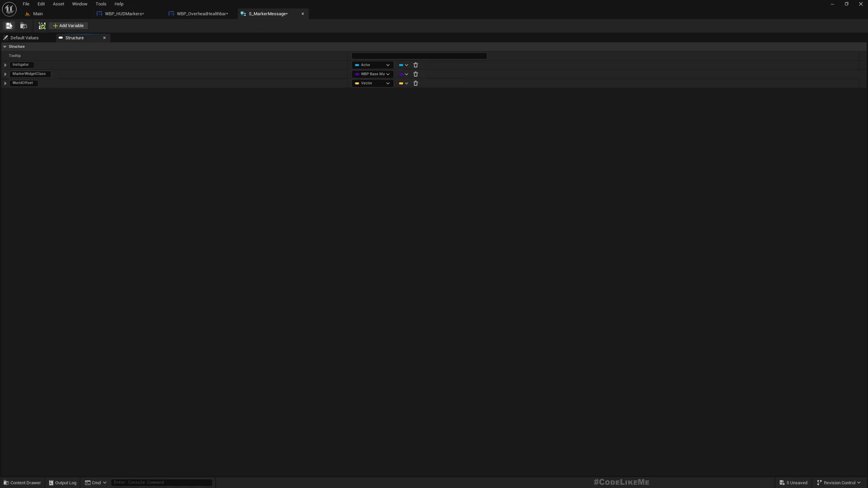
Set MarkerWidgetClass's default value to WBP_OverheadHealthbar.
left_click(23, 38)
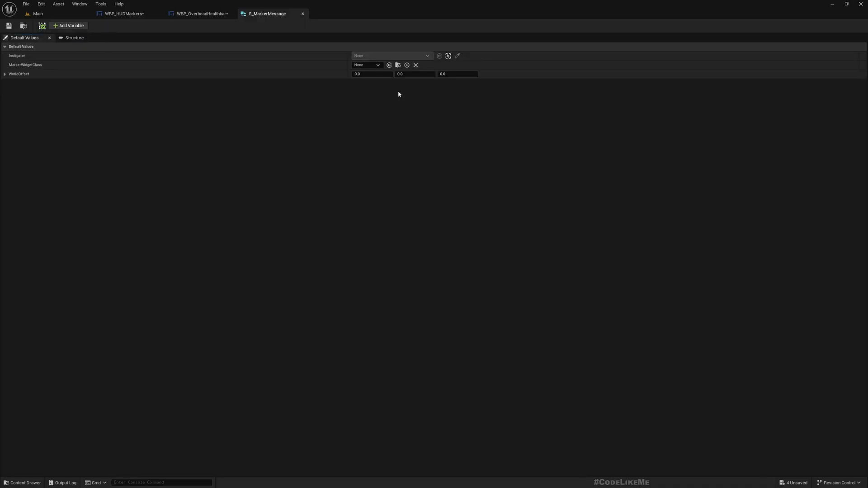
left_click(377, 66)
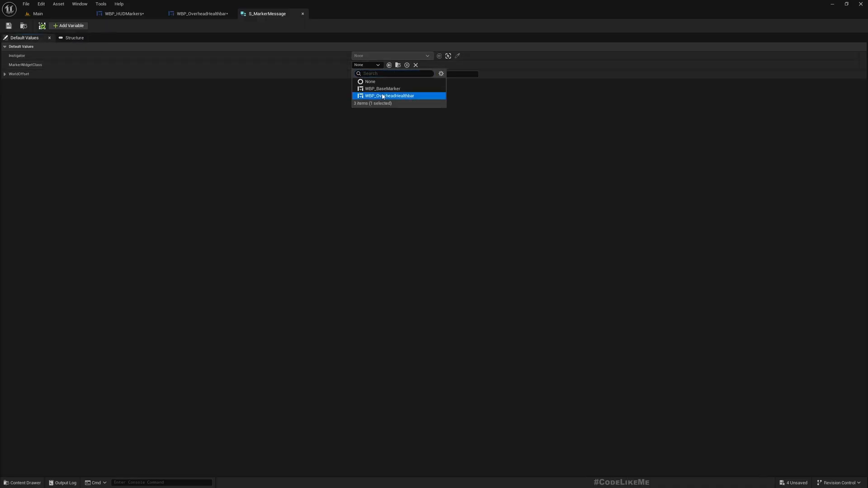
left_click(389, 96)
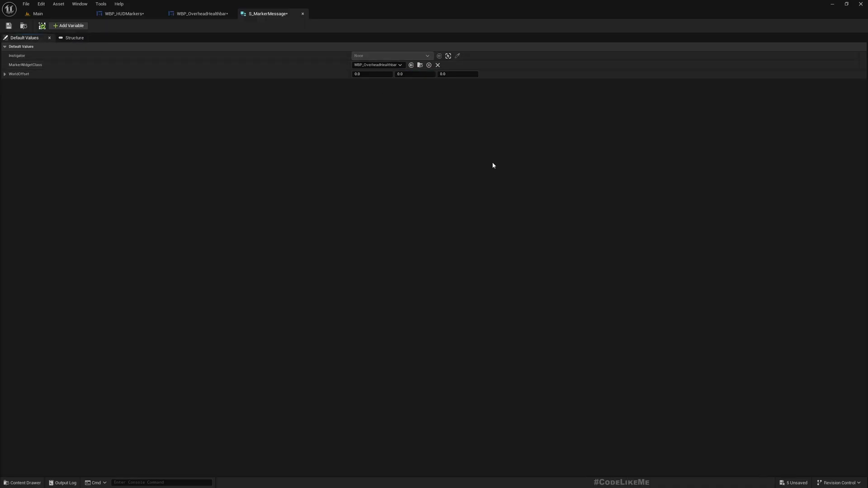
left_click(125, 13)
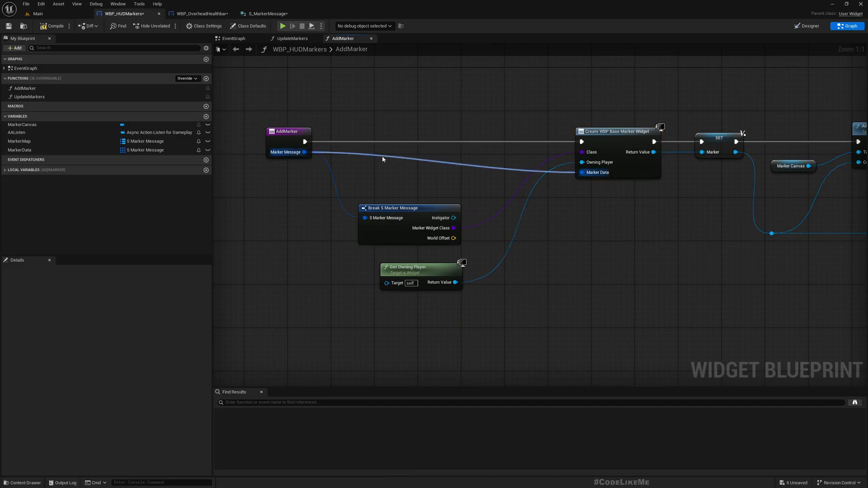
Feed AddMarker's marker message into the Create Widget node's Marker Data pin through a reroute point.
left_click(409, 208)
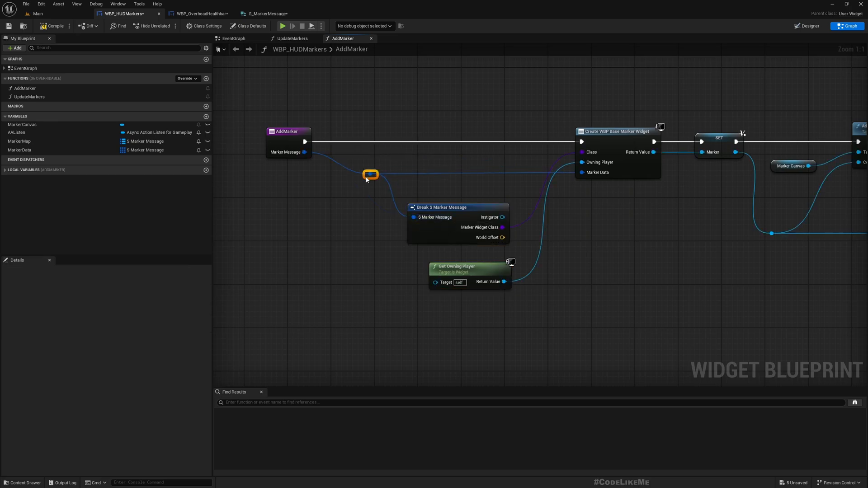
left_click(456, 207)
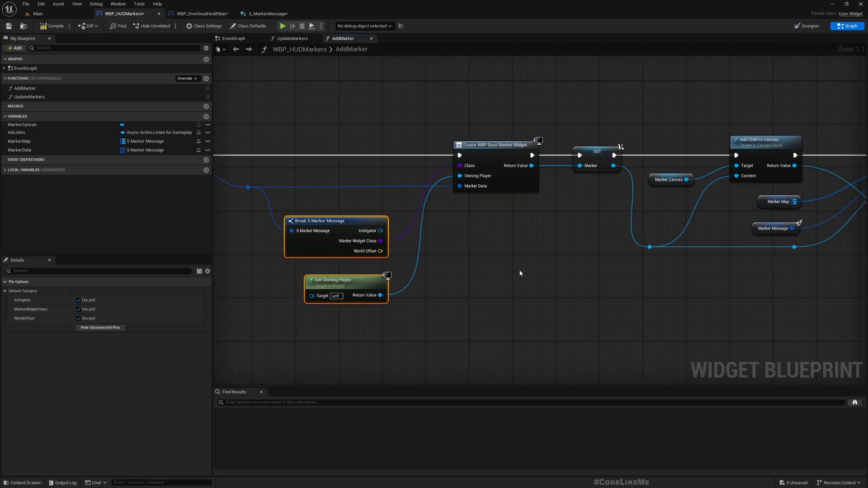
left_click(199, 13)
type("s markerda")
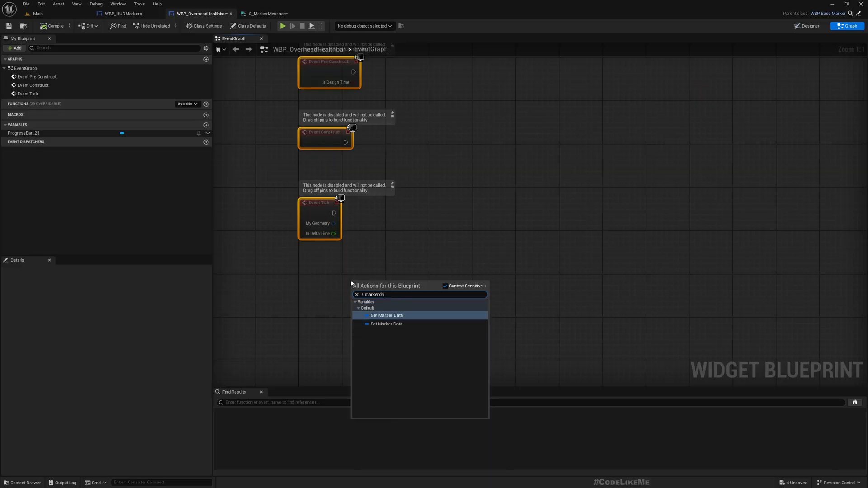
Add a Get Marker Data node wired into a Break S Marker Message node in the health bar event graph.
left_click(386, 314)
type("brea")
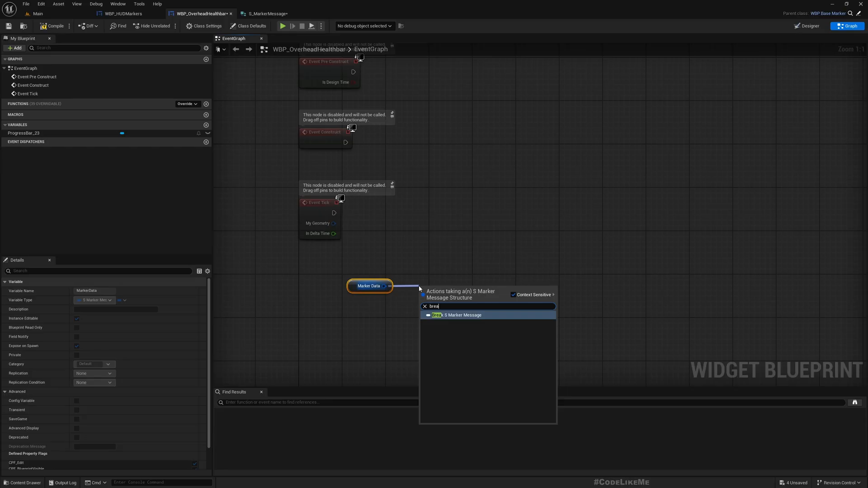
left_click(456, 315)
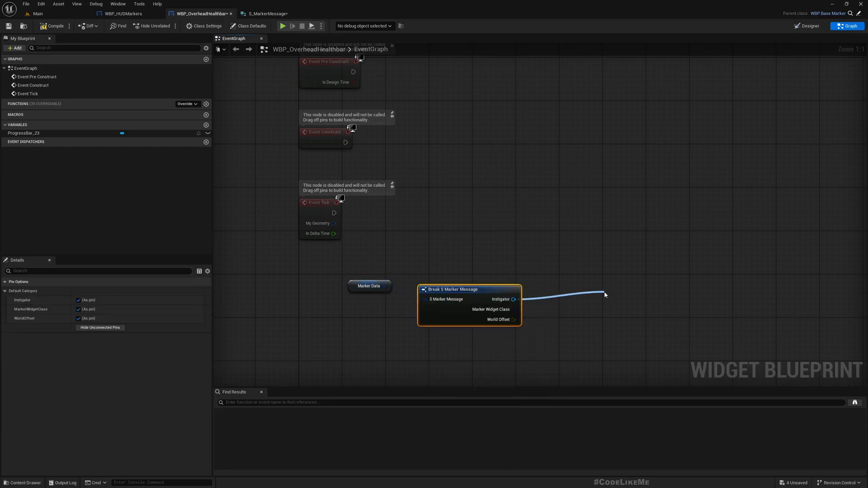
left_click(605, 294)
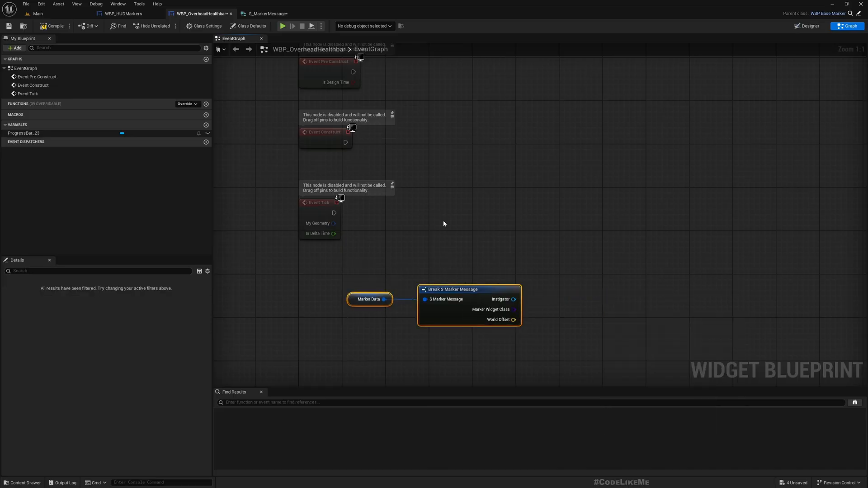
Browse to the level character's asset and open BP_ThirdPersonCharacter_Base.
left_click(38, 13)
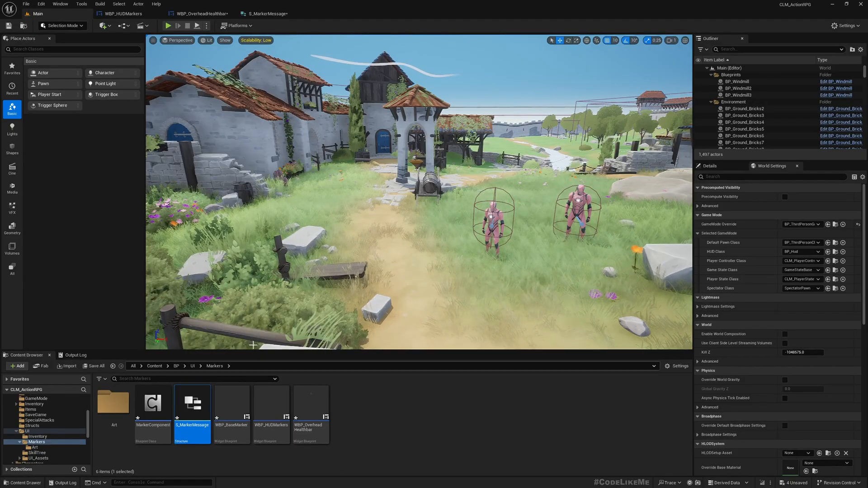
right_click(493, 208)
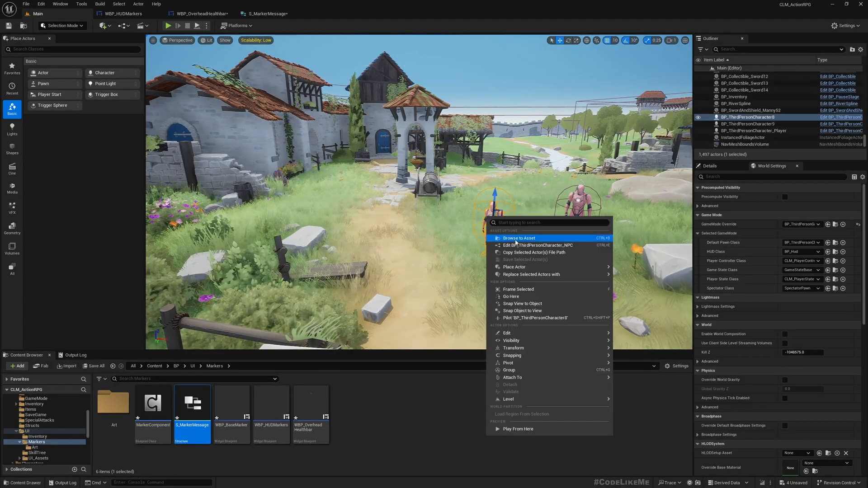
left_click(519, 238)
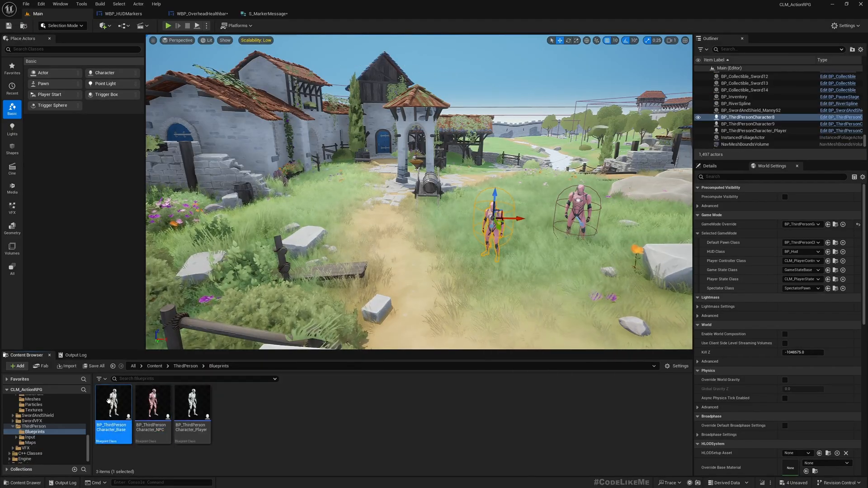
double_click(113, 402)
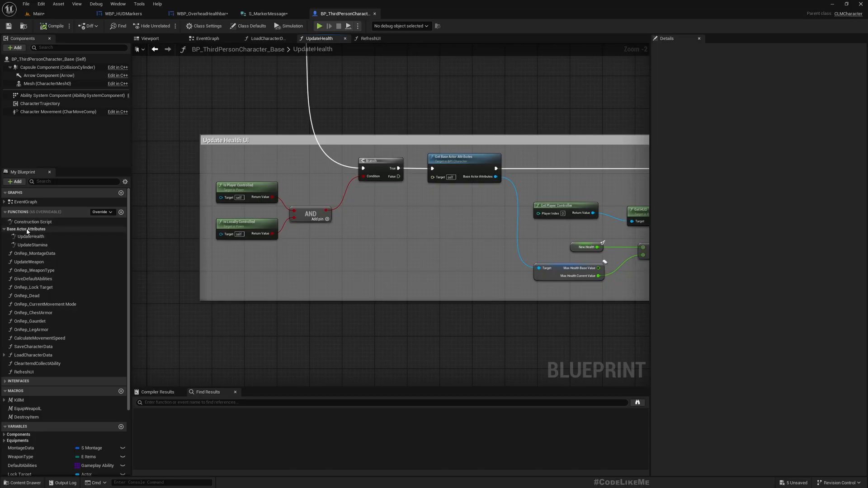
Zoom the UpdateHealth graph and scroll My Blueprint to the Event Dispatchers list.
scroll("up", 3)
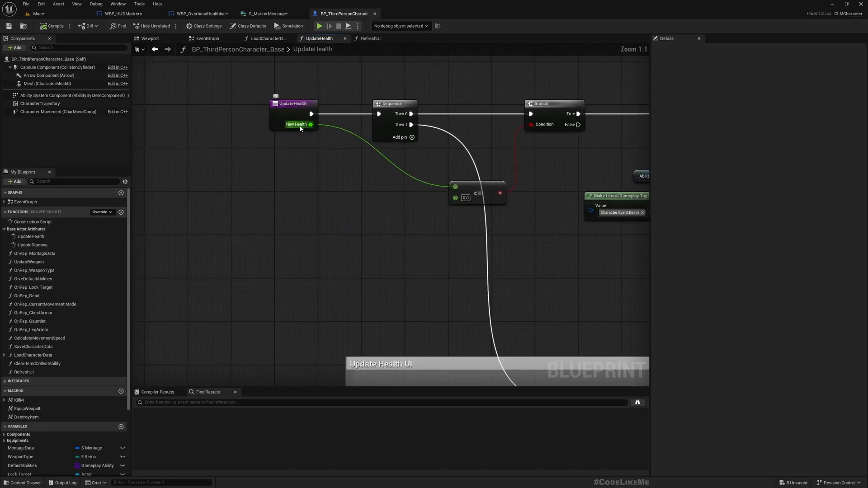
scroll("down", 3)
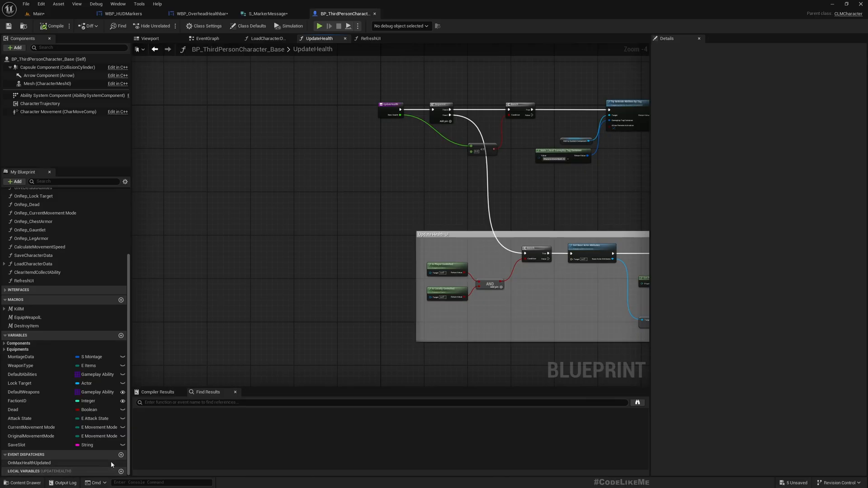
Add a new event dispatcher named OnHealthUpdated to the base character.
left_click(120, 448)
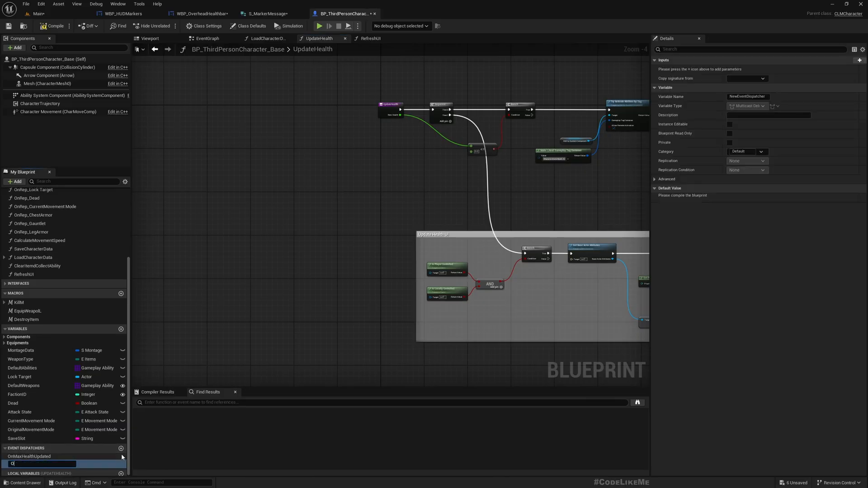
type("OnHealthUpdated")
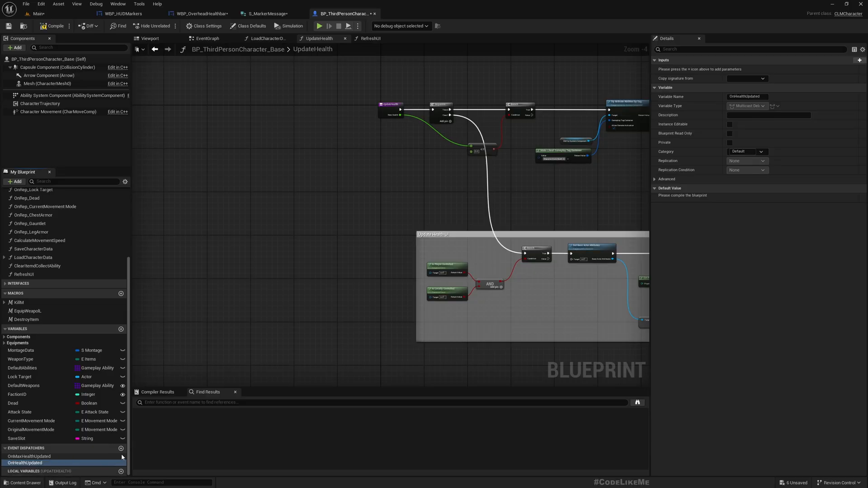
mouse_move(65, 19)
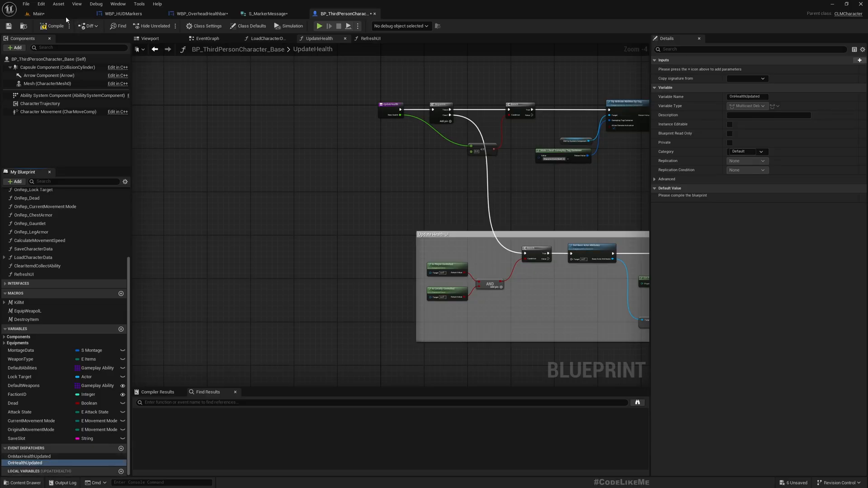
mouse_move(154, 26)
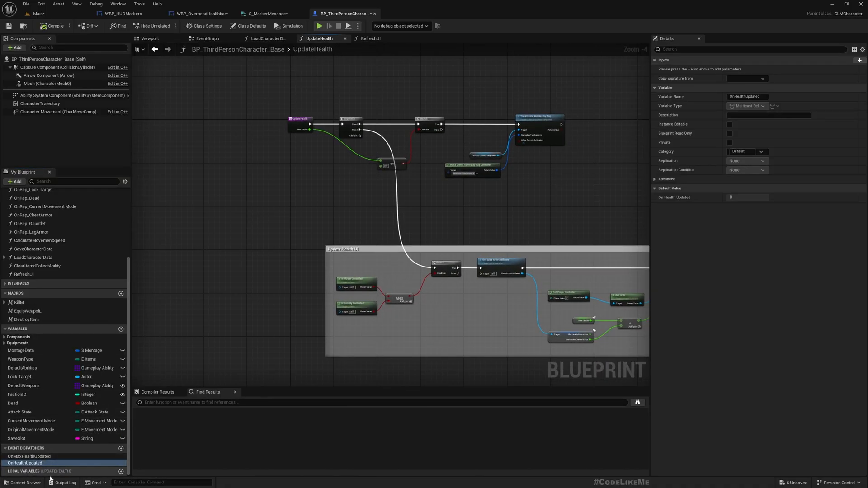
scroll("up", 3)
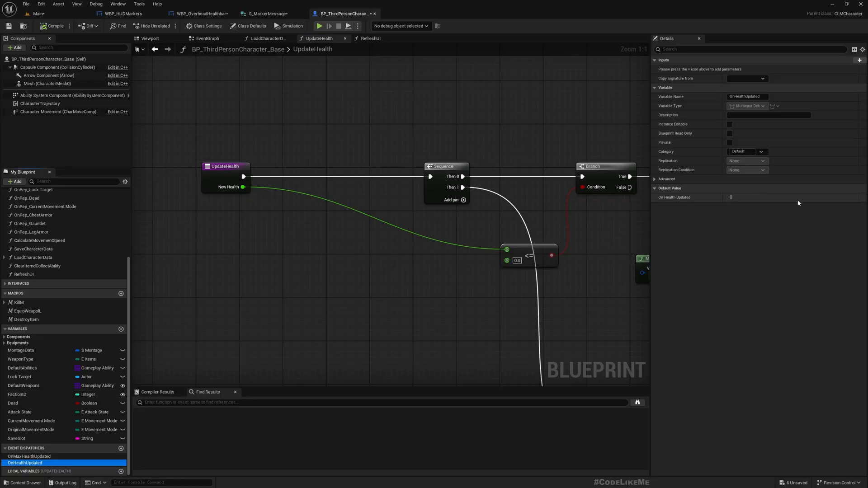
Give OnHealthUpdated two float inputs, CurrentHealth and MaxHealth.
left_click(859, 60)
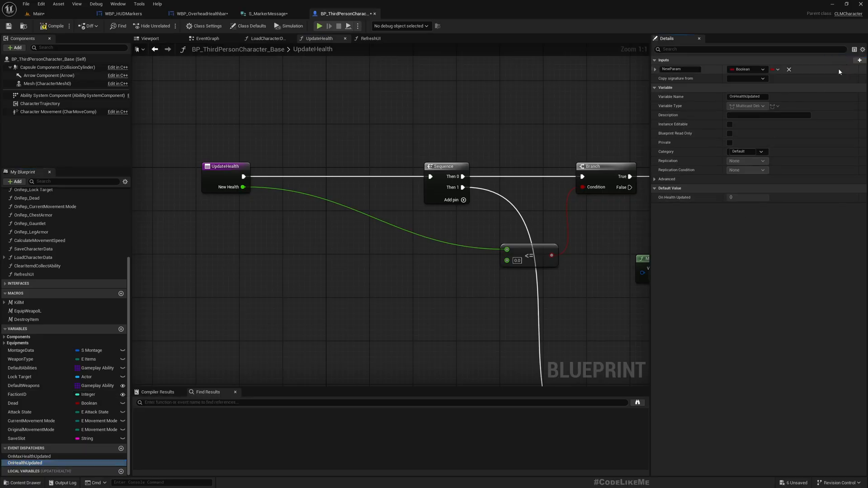
left_click(748, 68)
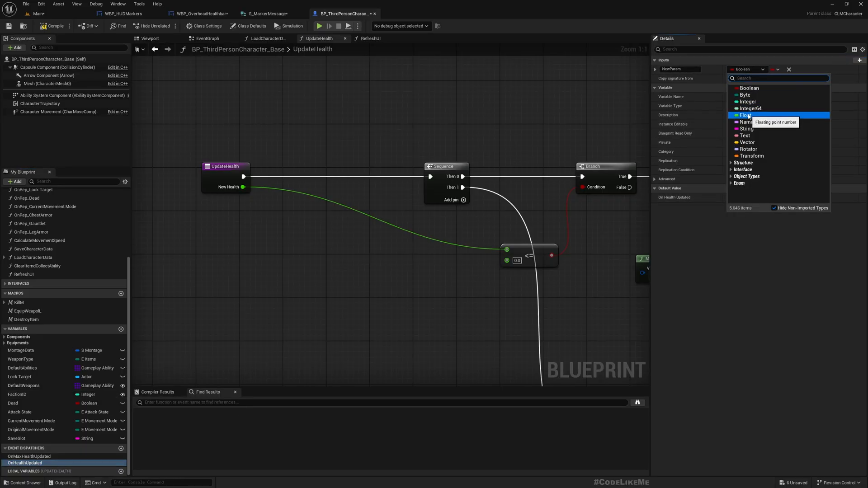
left_click(746, 115)
type("Health")
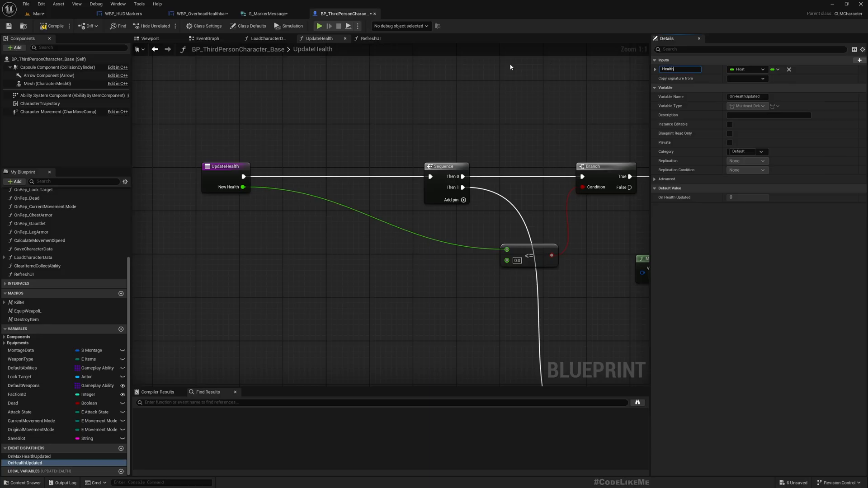
mouse_move(681, 70)
type("Current")
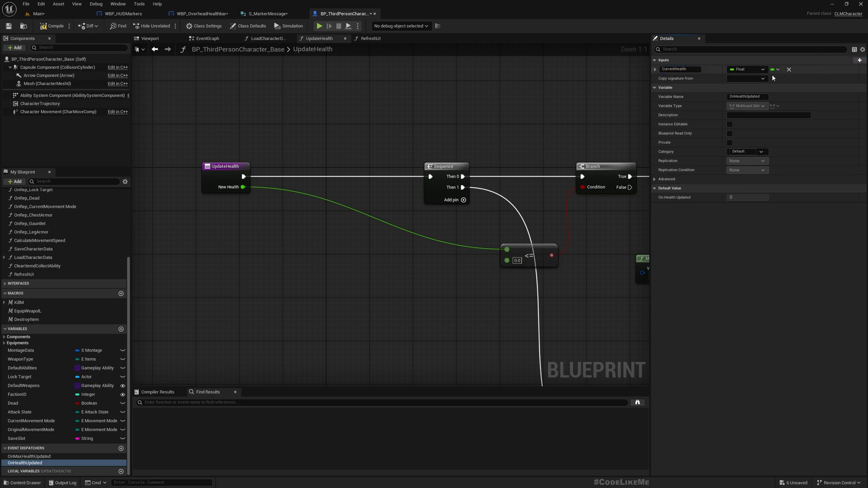
left_click(860, 60)
type("MaxHealth")
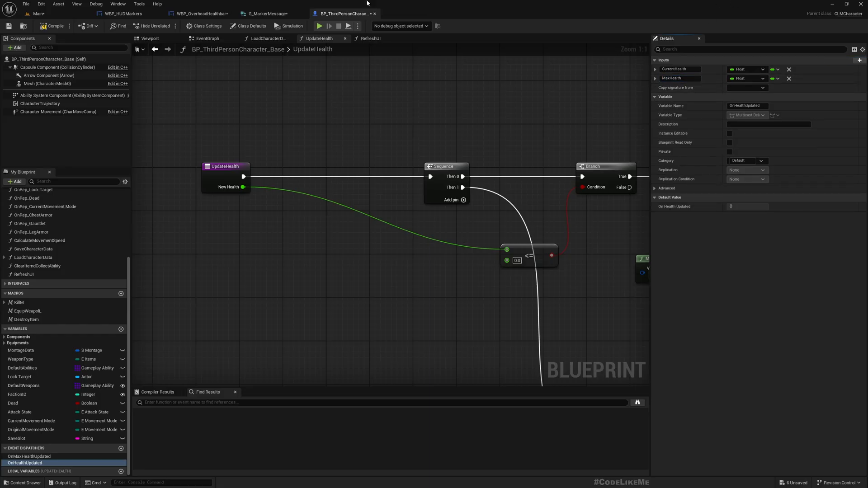
mouse_move(485, 219)
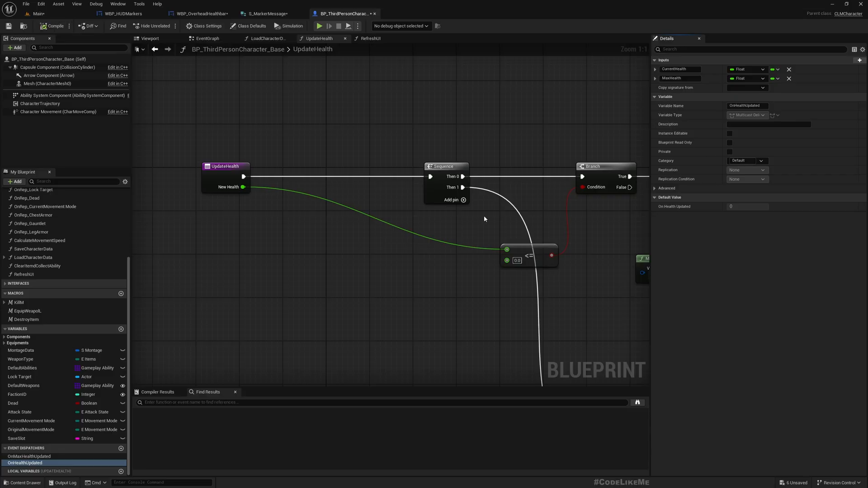
mouse_move(242, 177)
type("call")
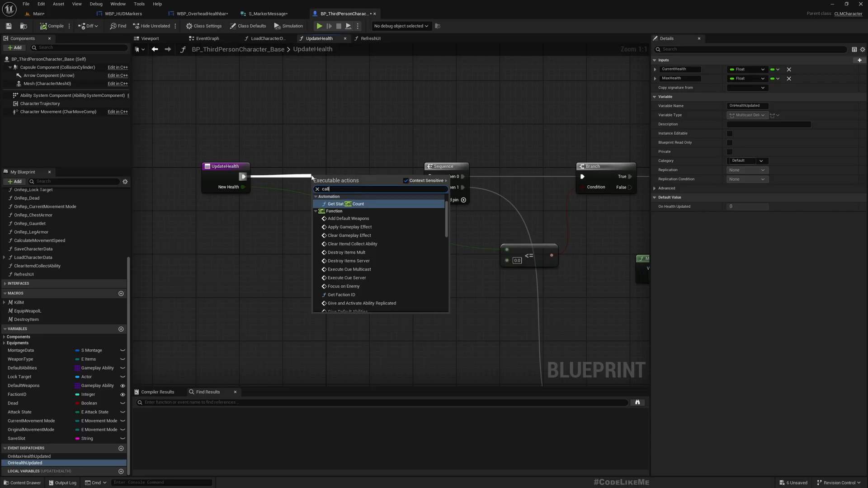
Have UpdateHealth call On Health Updated, passing New Health.
left_click(348, 201)
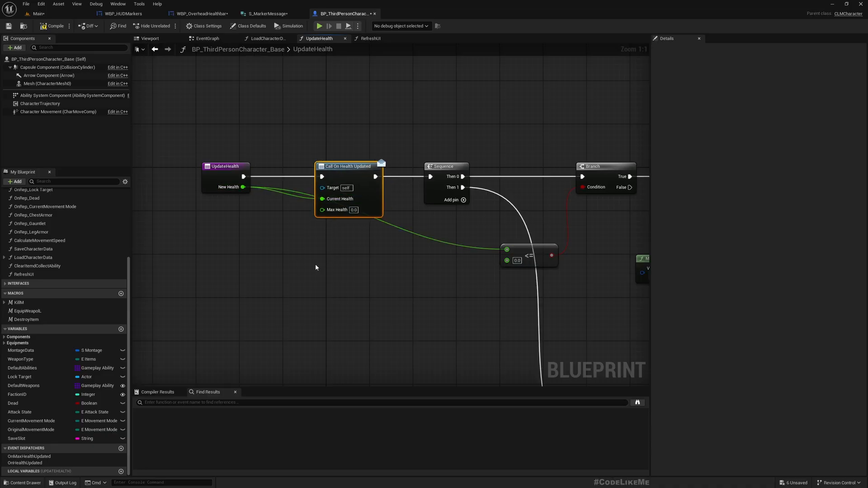
mouse_move(99, 394)
type("maxhealth")
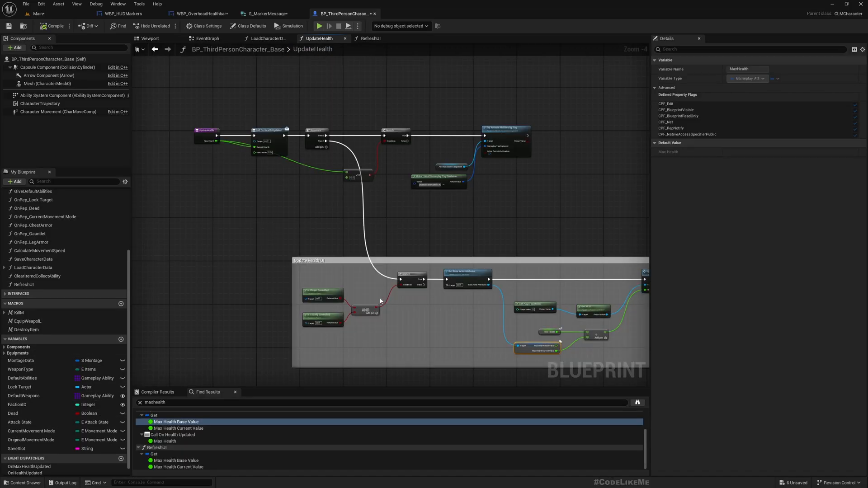
scroll("down", 3)
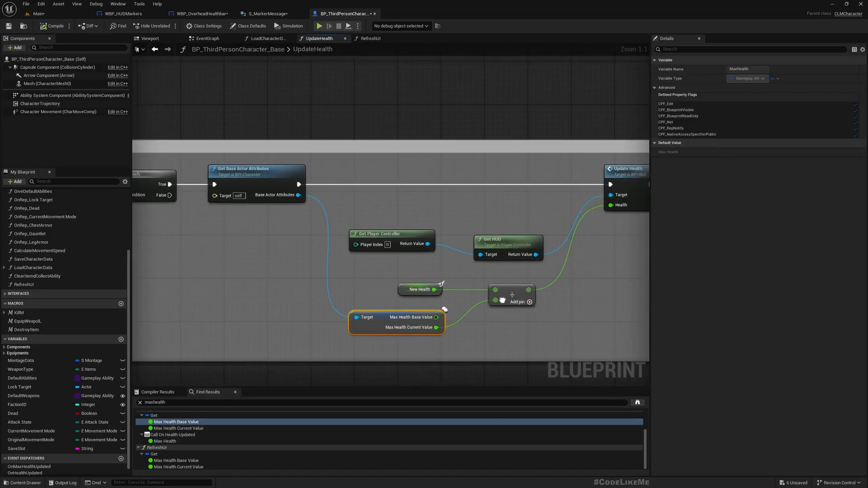
scroll("down", 3)
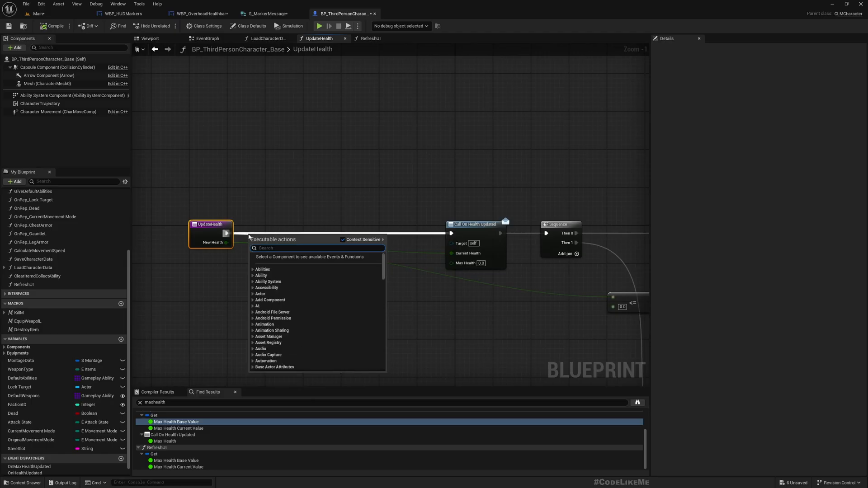
Fetch Base Actor Attributes and split Max Health to supply its Base Value as max health.
type("getbase")
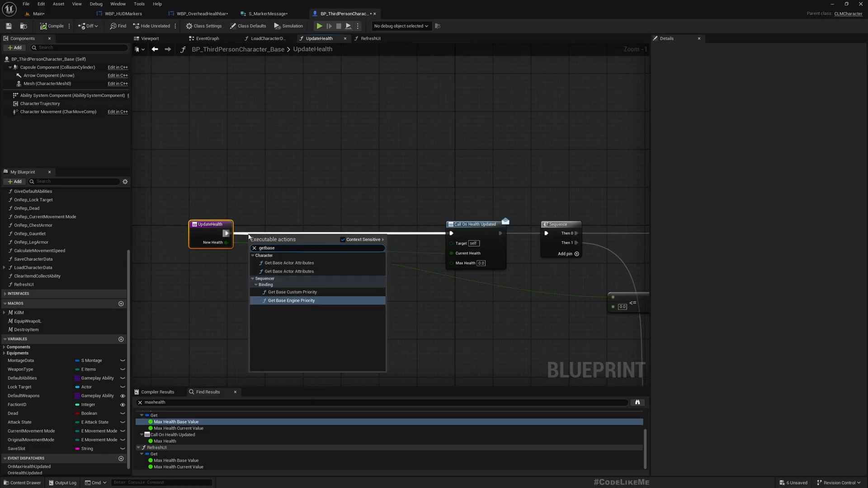
left_click(289, 263)
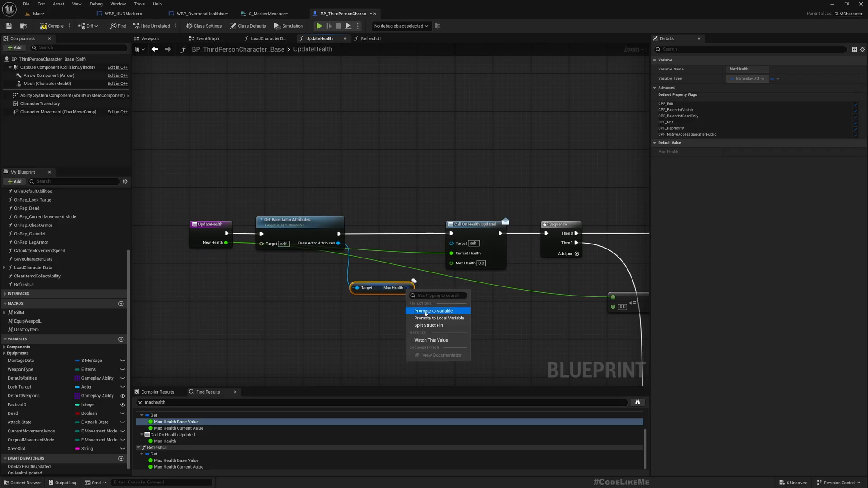
left_click(428, 325)
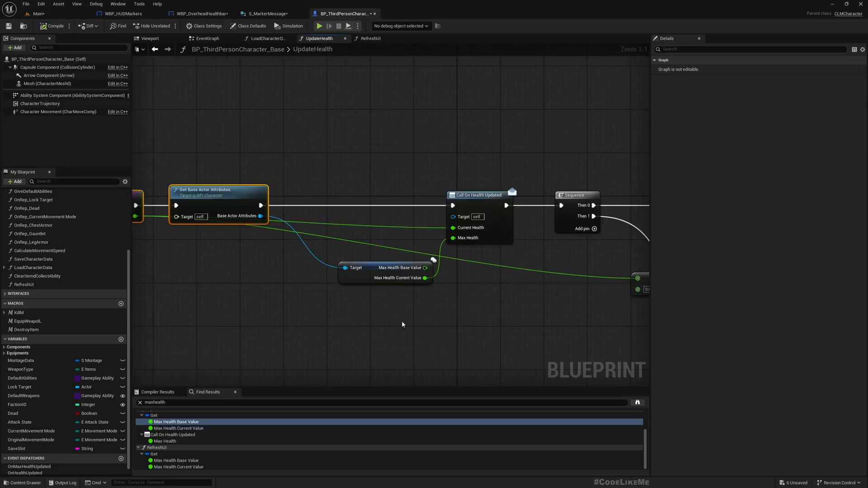
mouse_move(330, 106)
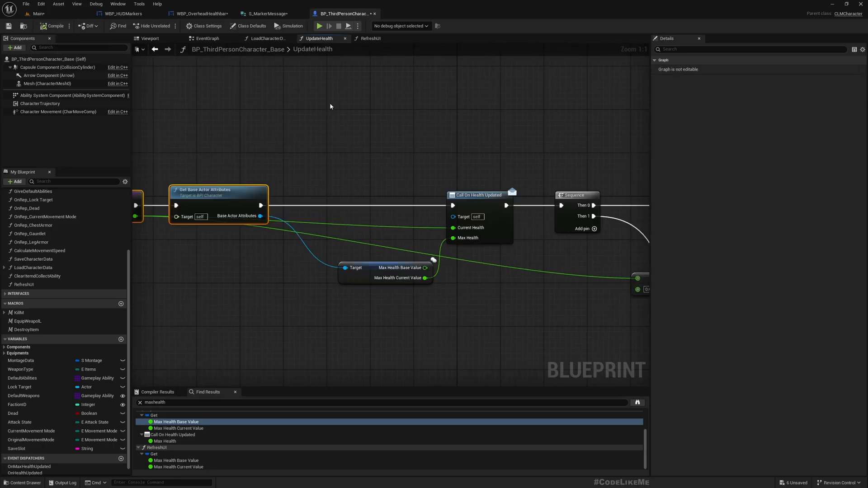
mouse_move(199, 14)
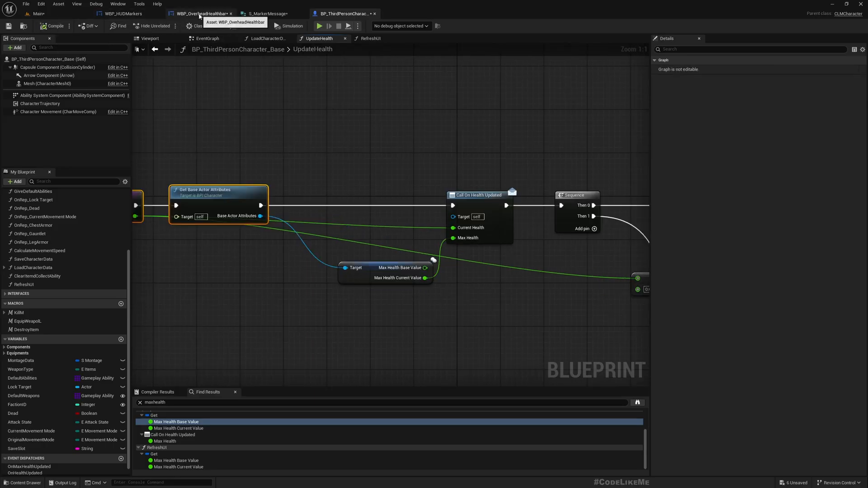
On the health bar widget's Event On Initialized, cast the instigator to BP_ThirdPersonCharacter_Base.
left_click(201, 13)
type("o")
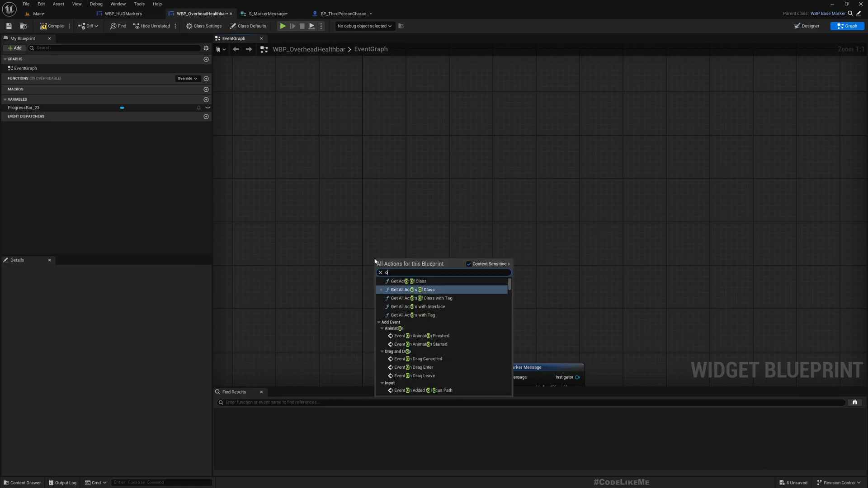
left_click(425, 280)
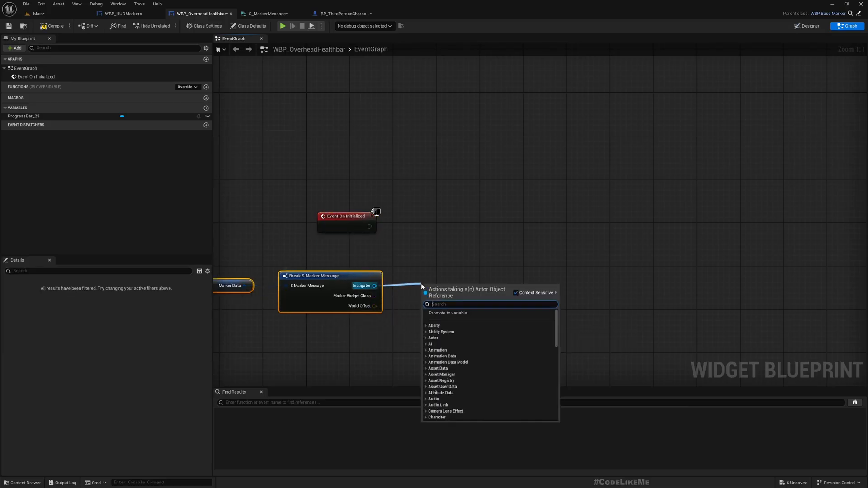
type("cast")
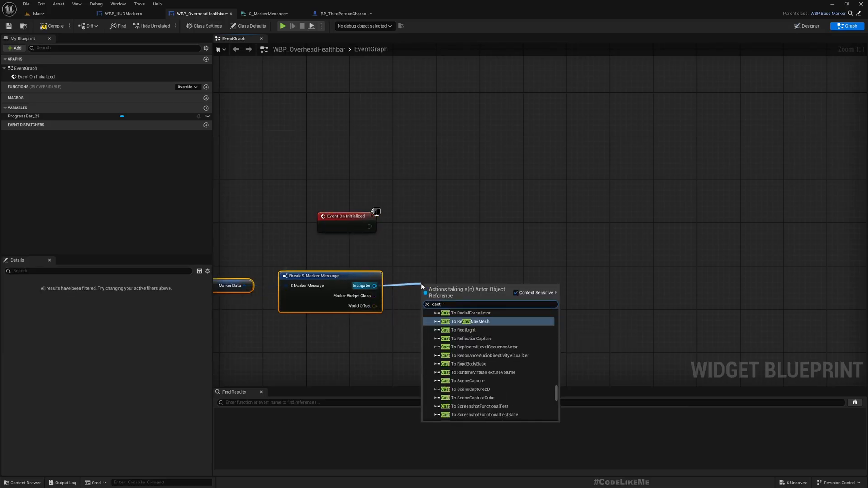
type("to")
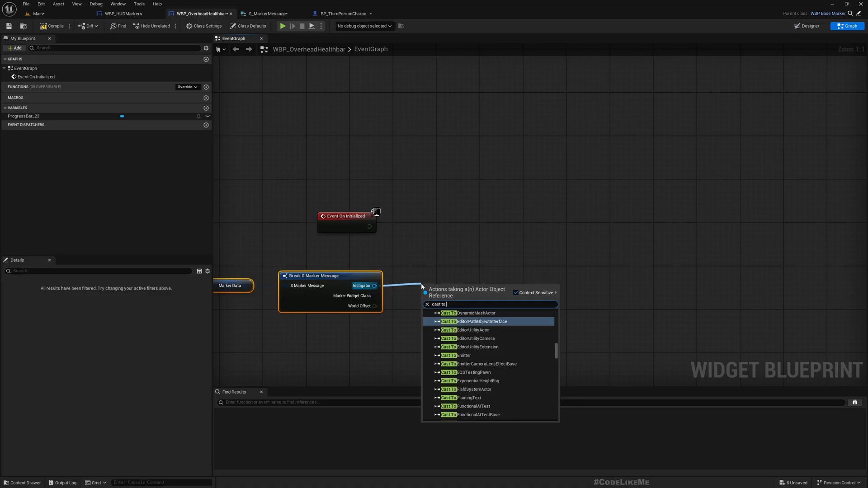
type("thirdper")
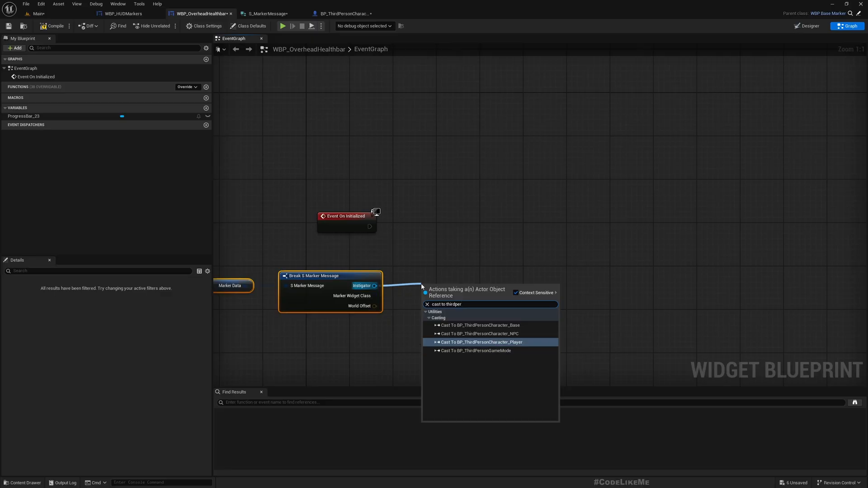
left_click(479, 325)
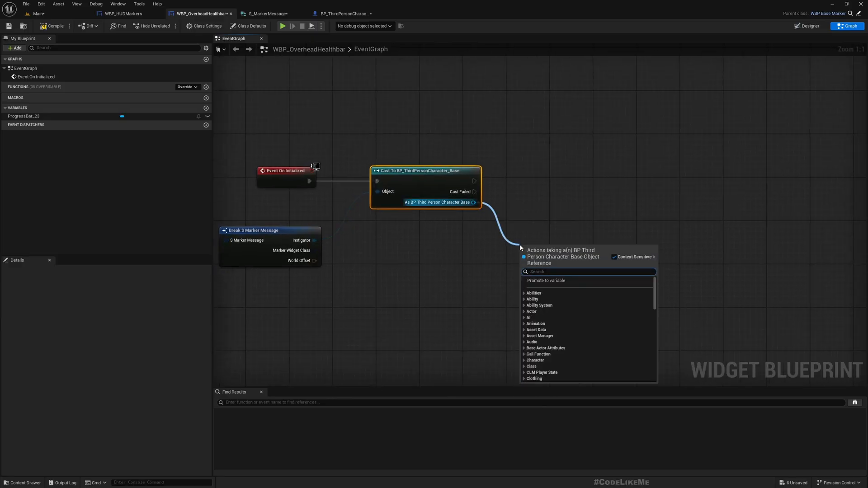
Bind to the character's On Health Updated with a Create Event node and a matching custom event.
type("nheal")
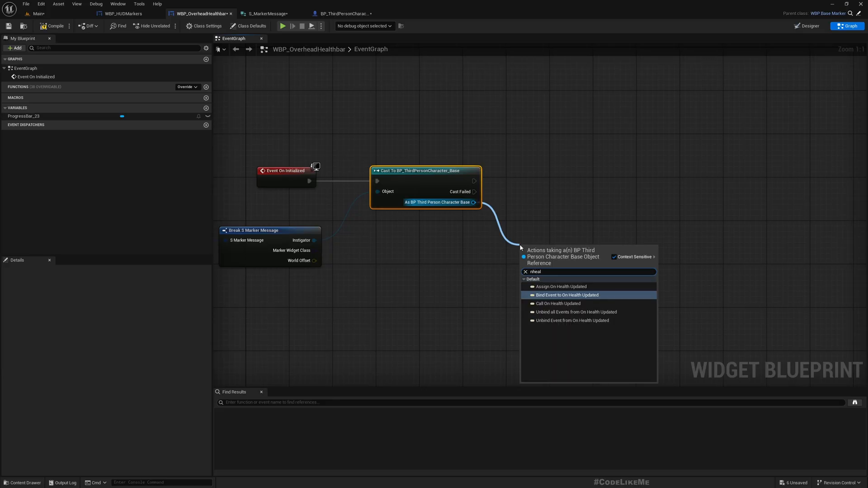
left_click(566, 294)
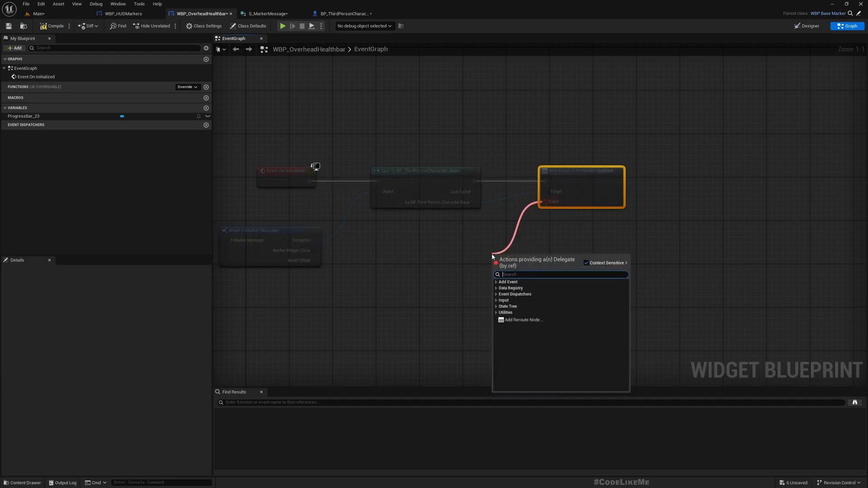
type("crea")
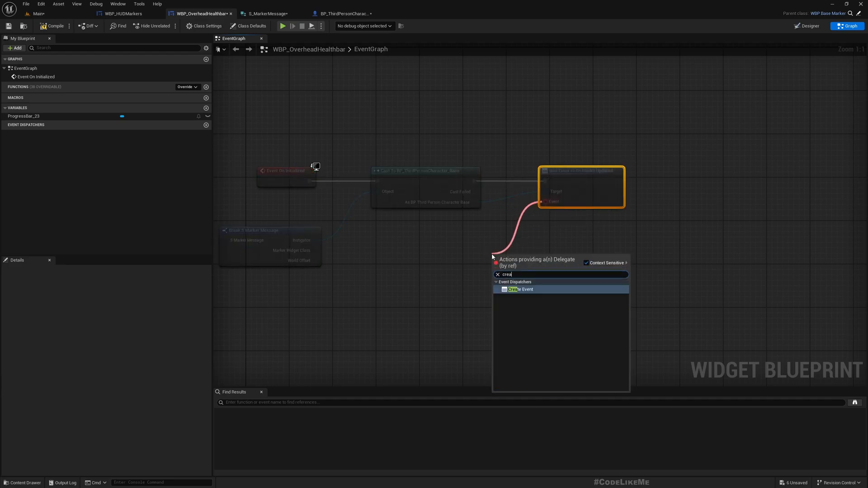
left_click(521, 290)
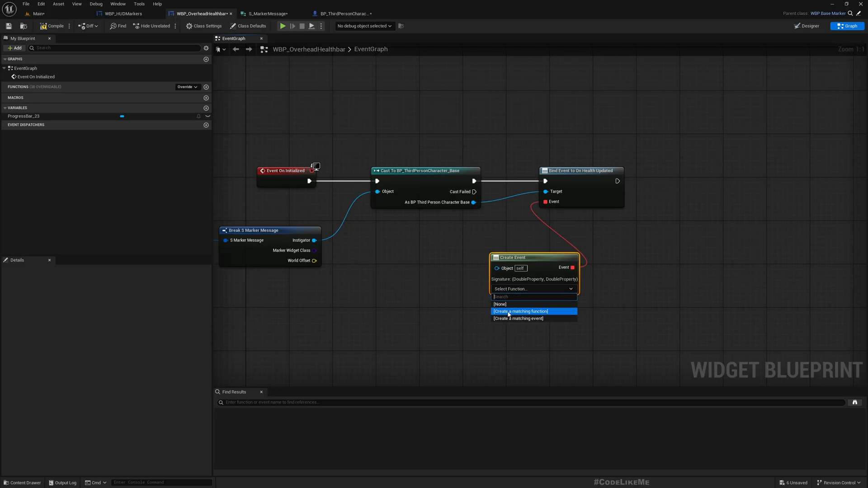
left_click(517, 318)
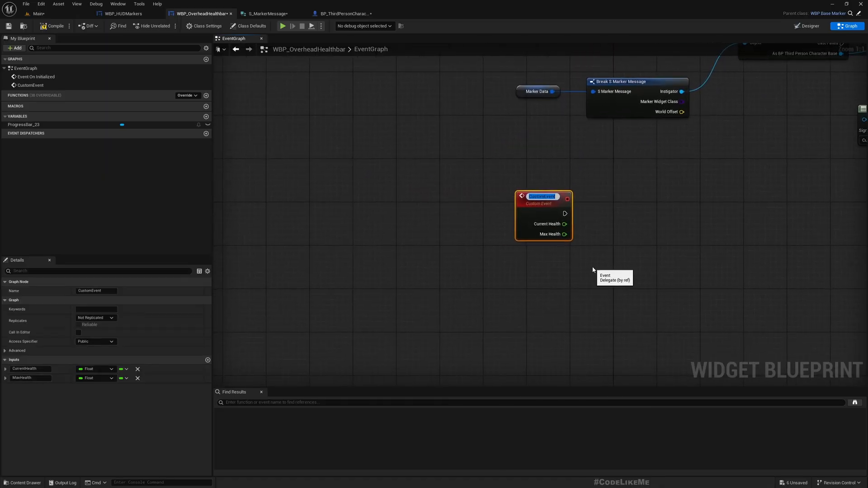
Name the custom event UpdateHealth with Current Health and Max Health inputs as the handler.
type("Update")
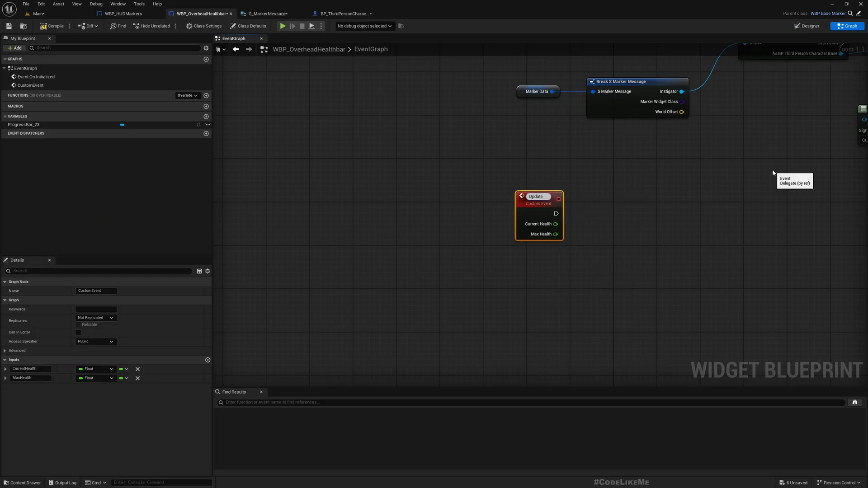
type("UpdateHealth")
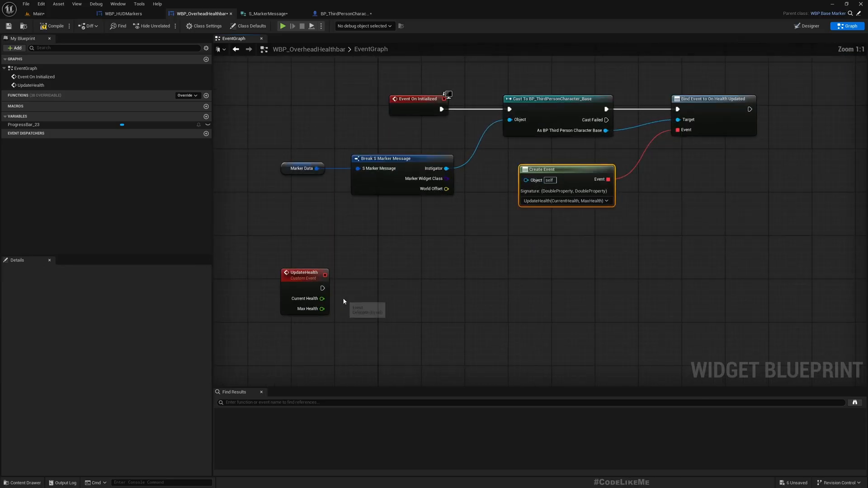
left_click(305, 275)
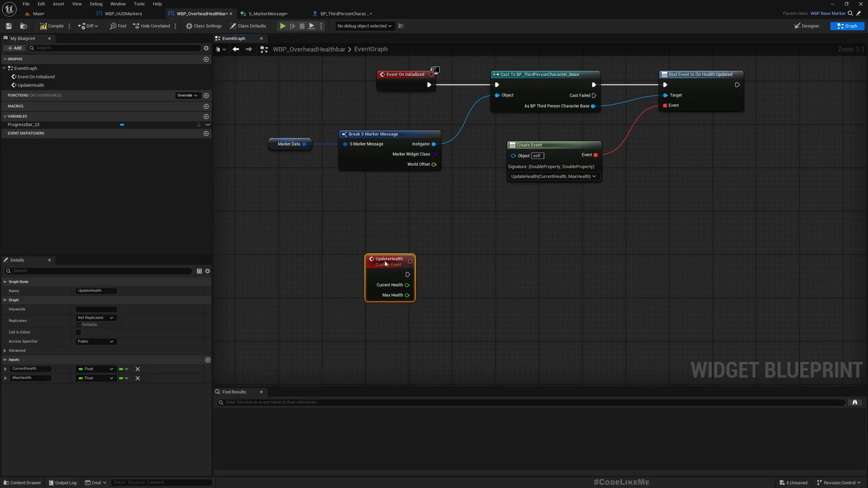
mouse_move(416, 319)
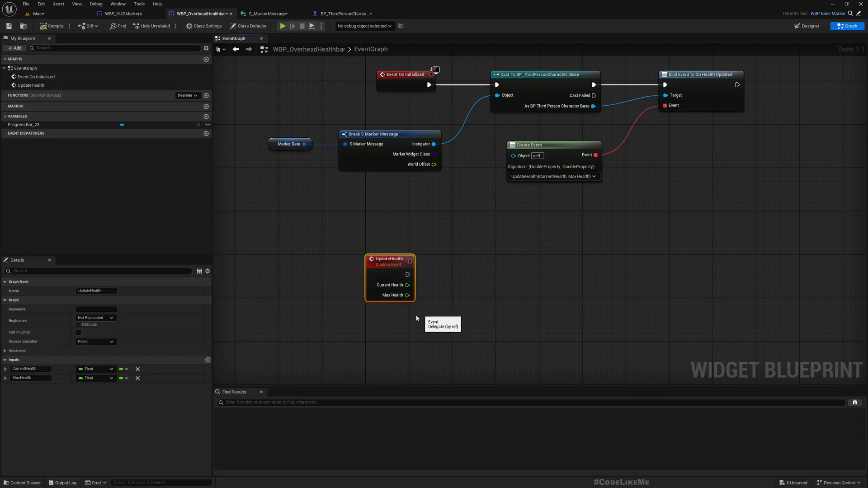
left_click(24, 125)
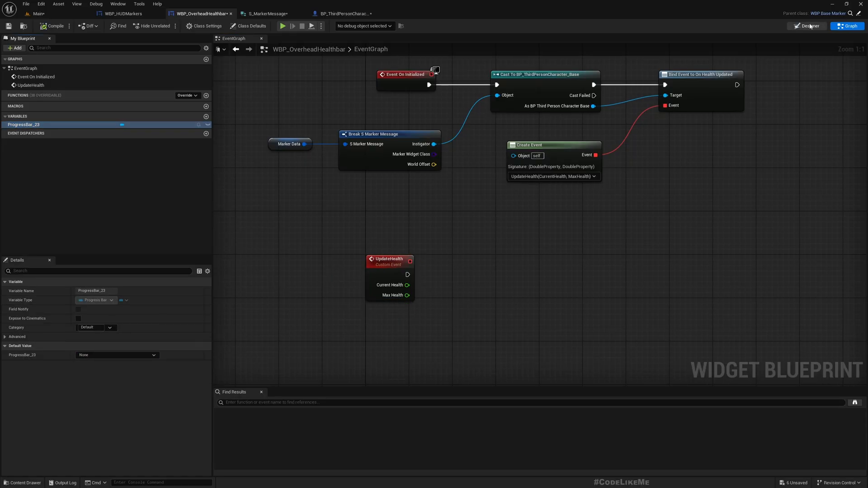
Rename ProgressBar_23 to ProgressHealth in Designer and place its getter in the graph.
left_click(805, 26)
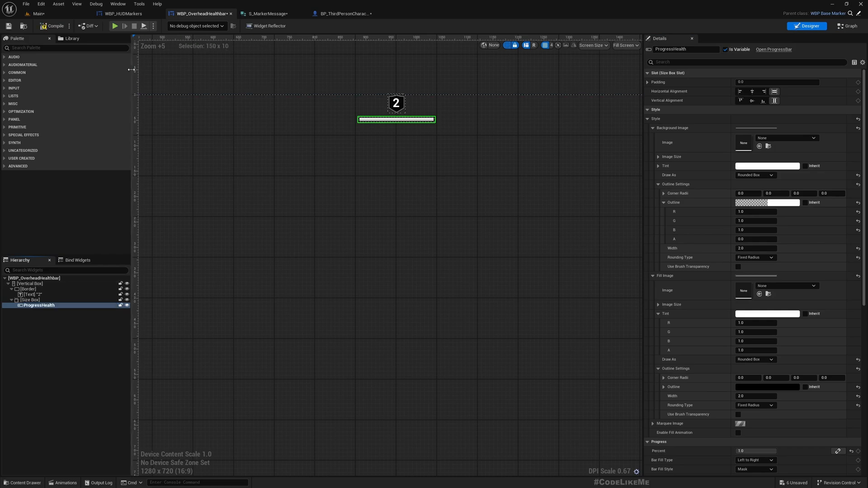
left_click(846, 26)
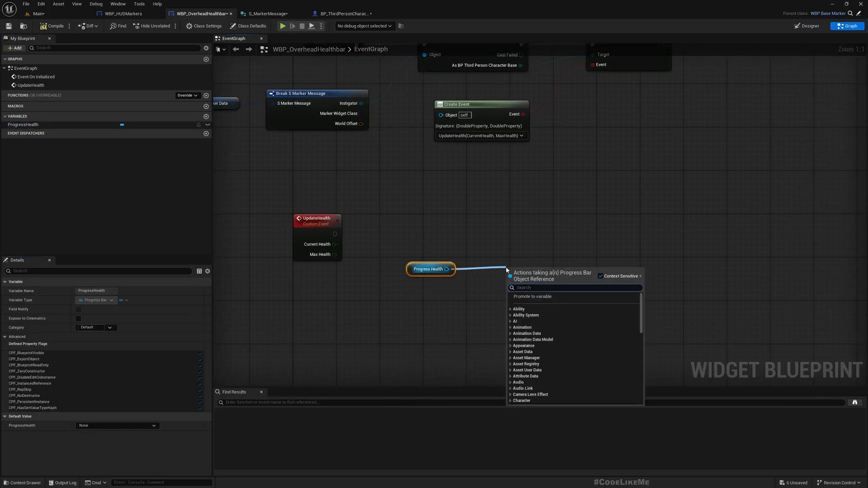
Set ProgressHealth's percent to Current Health divided by Max Health in UpdateHealth.
left_click(527, 297)
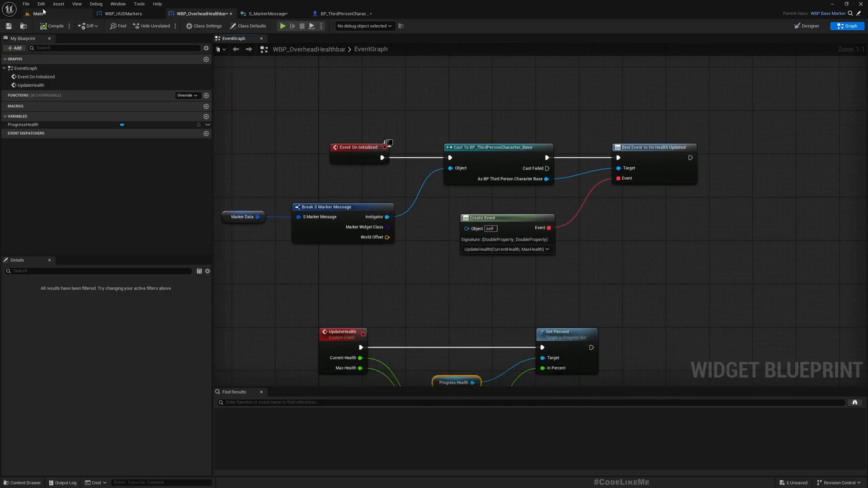
left_click(39, 14)
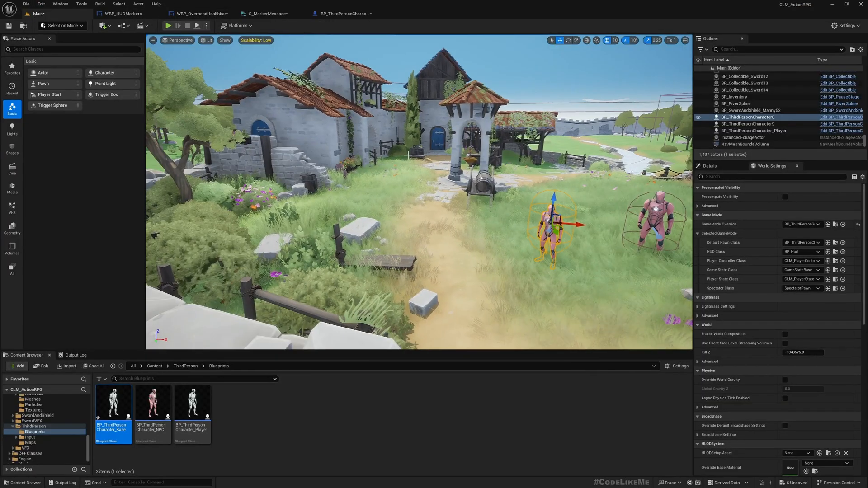
Look at the NPC characters in the level, then return to the health bar widget graph.
left_click(177, 25)
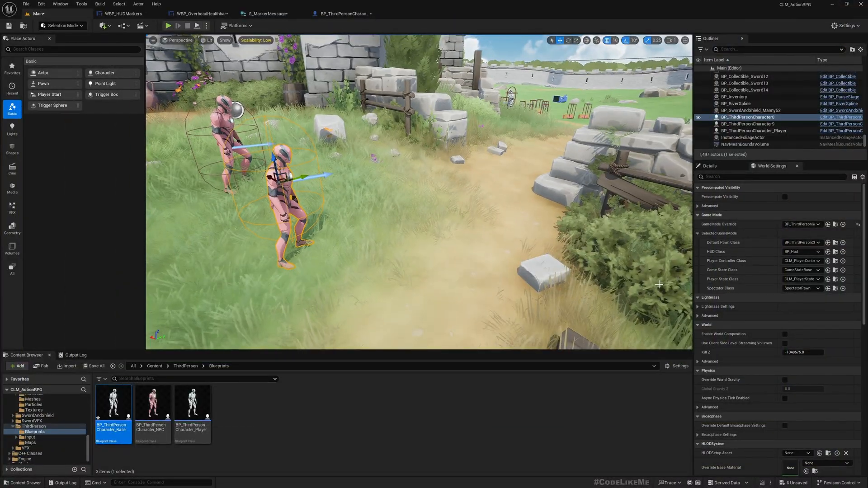
left_click(201, 14)
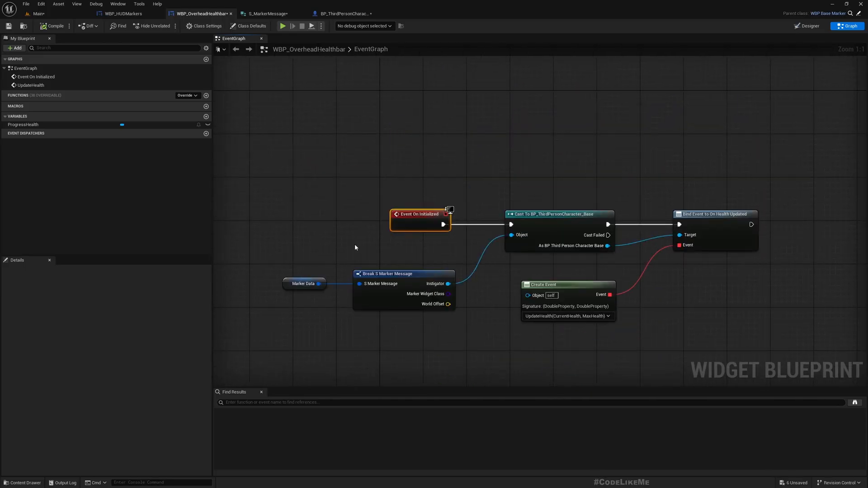
mouse_move(443, 225)
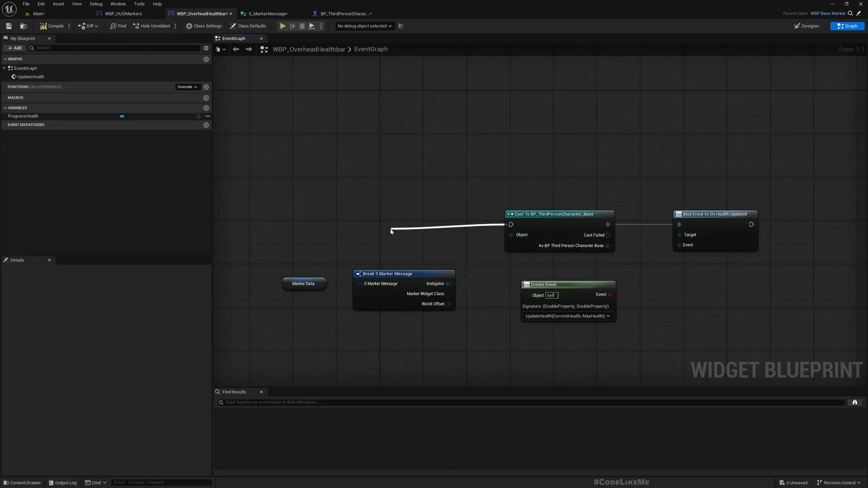
Replace Event On Initialized with Event Construct to drive the cast-and-bind chain.
left_click(390, 230)
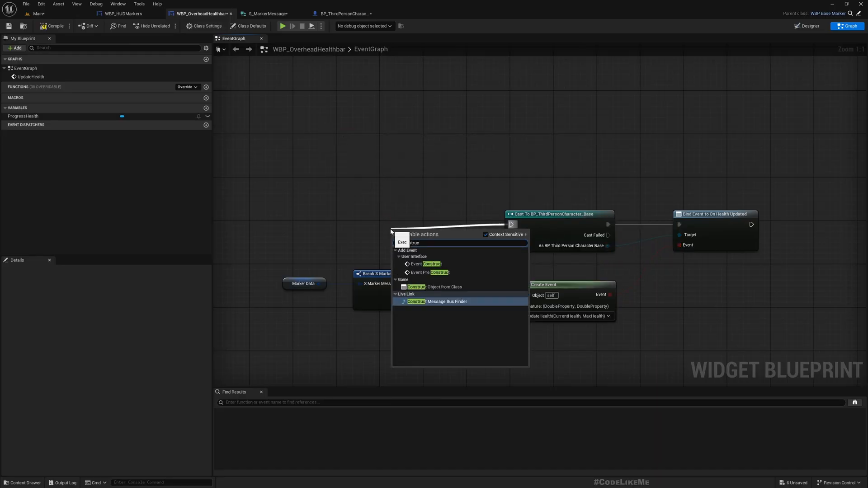
left_click(433, 264)
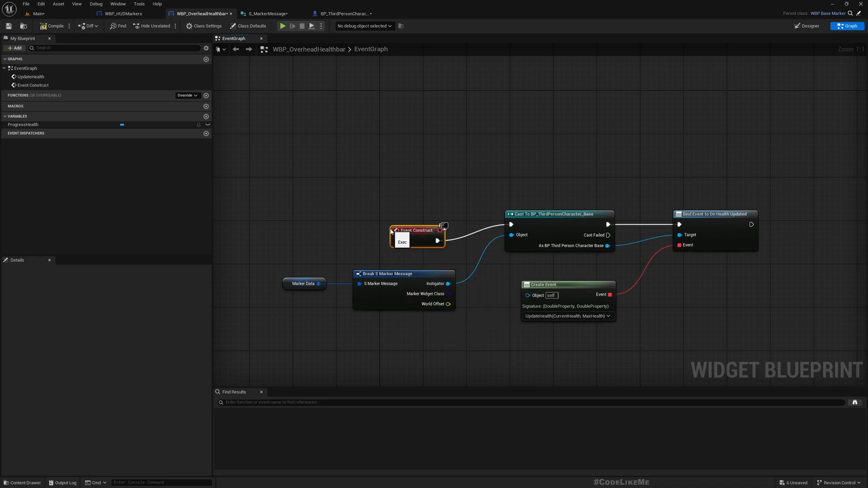
left_click(282, 26)
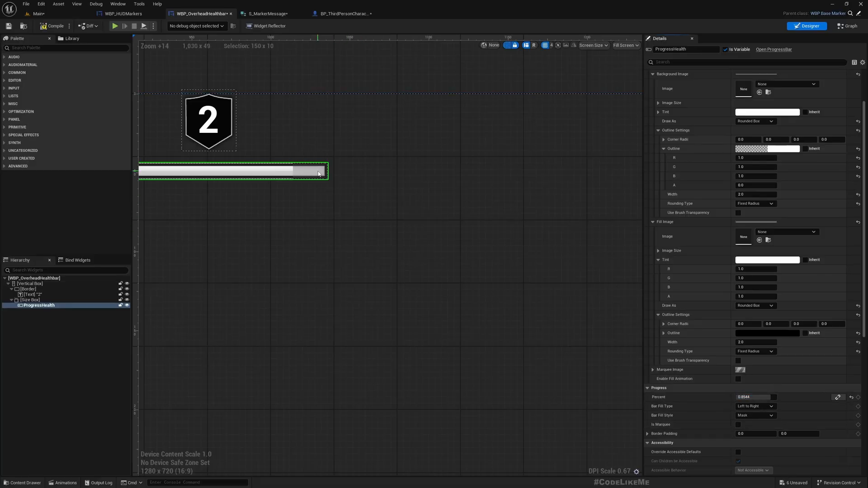
Give ProgressHealth a black background tint and Border Padding 2.
scroll("up", 3)
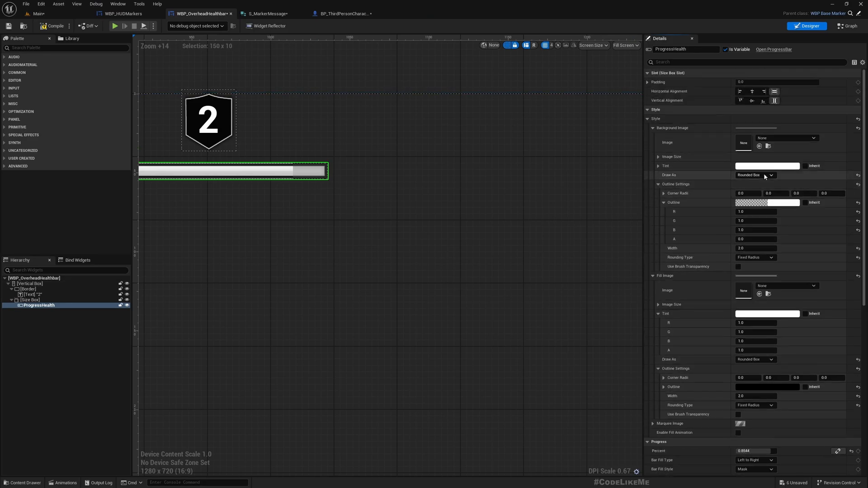
left_click(767, 166)
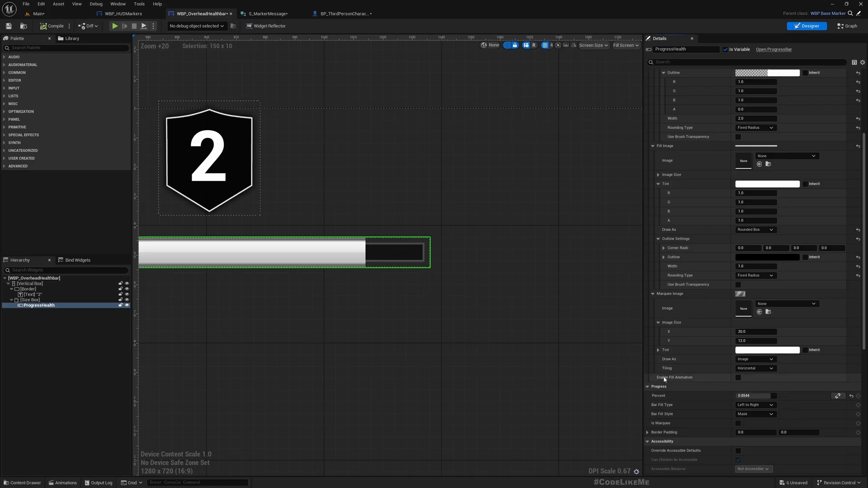
scroll("down", 3)
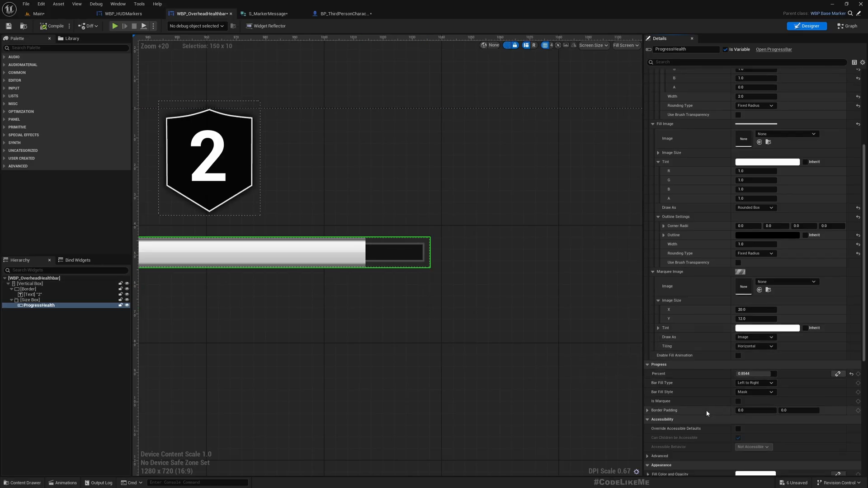
left_click(756, 411)
type("2")
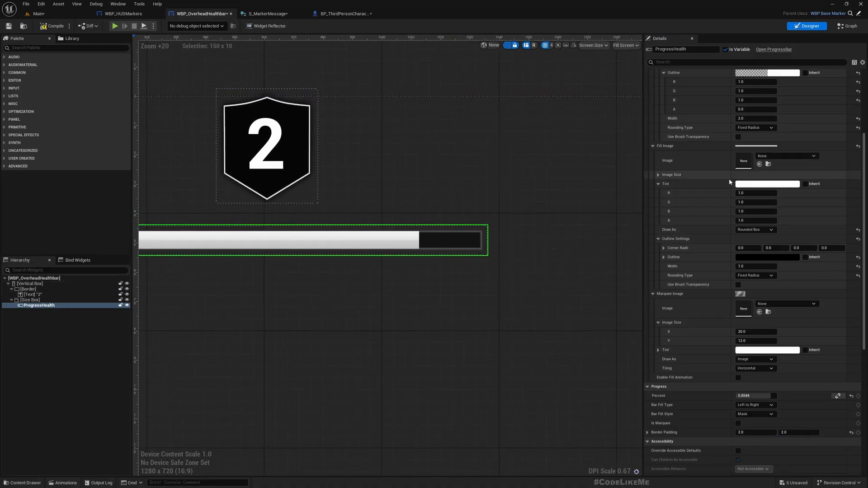
Make the background outline opaque white with width 1.0.
scroll("up", 3)
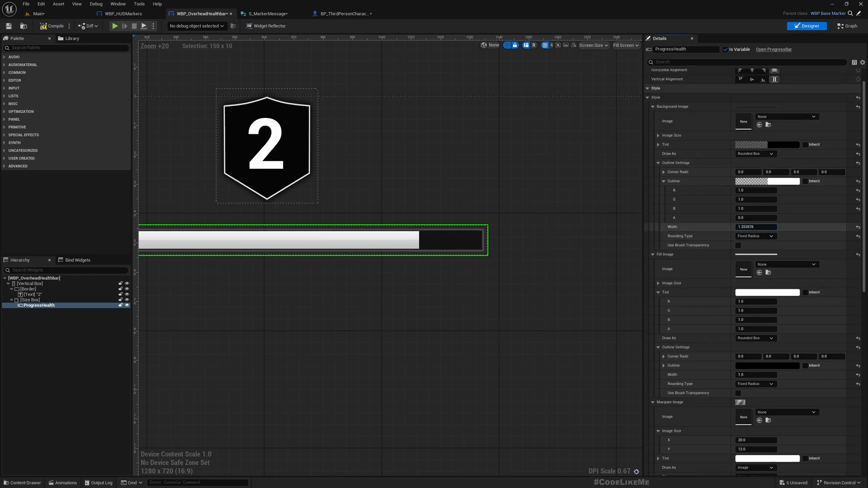
type("0.622136")
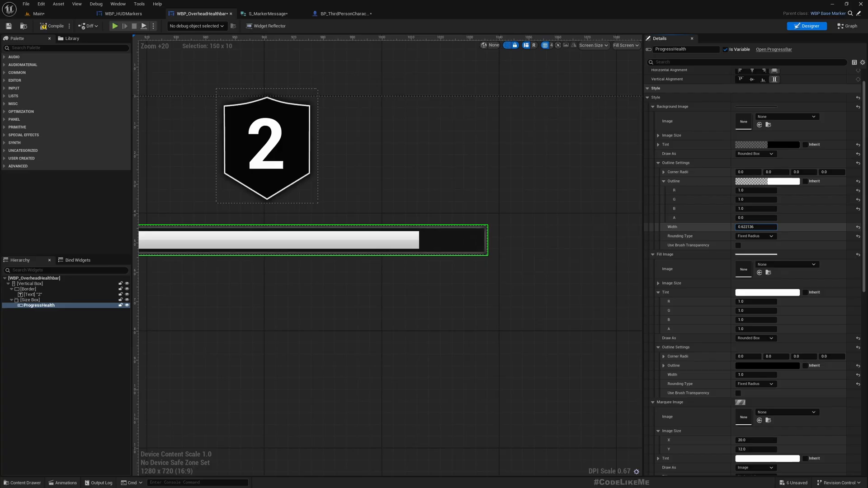
triple_click(755, 227)
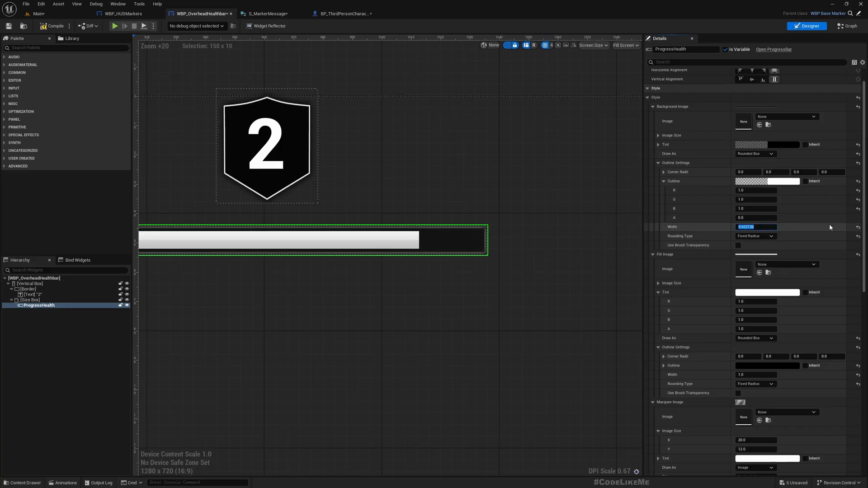
type("2.0")
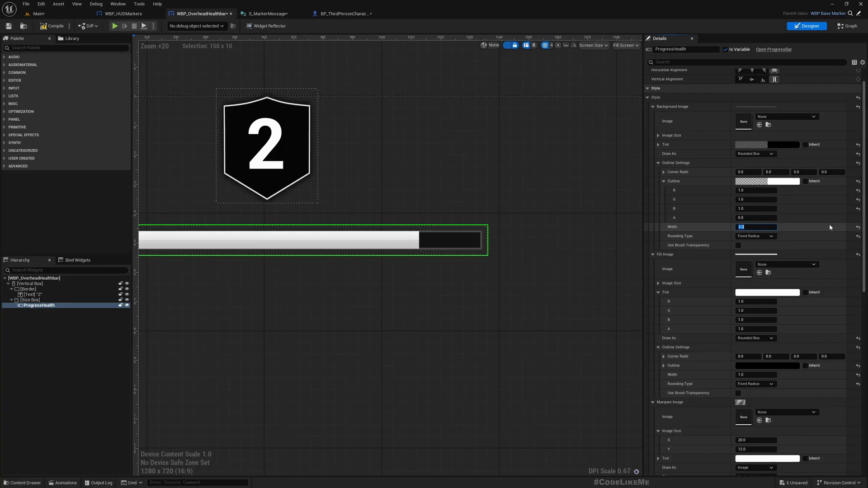
left_click(30, 283)
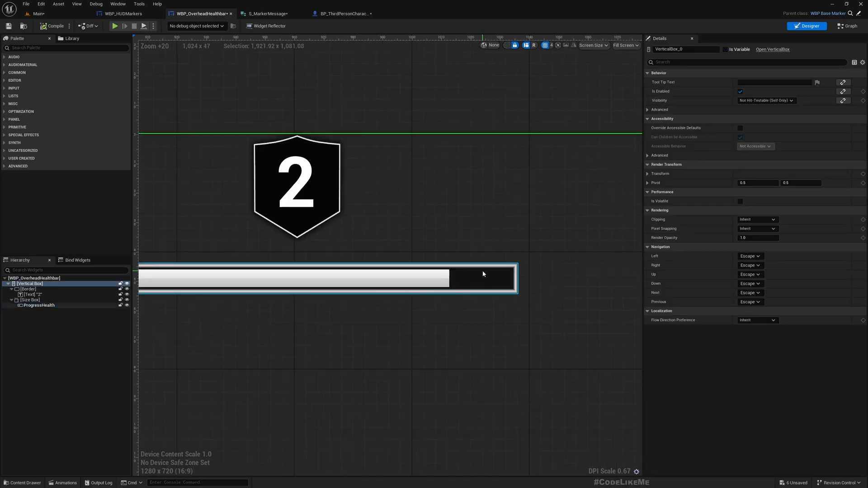
left_click(39, 305)
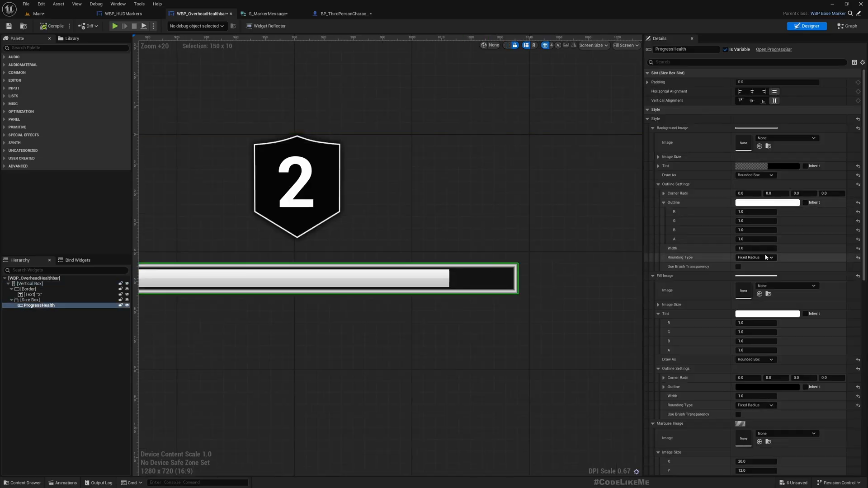
scroll("down", 3)
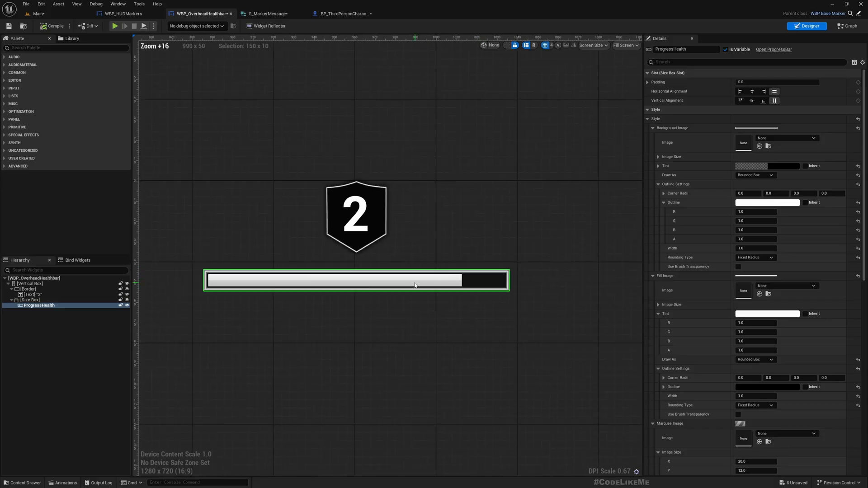
scroll("up", 3)
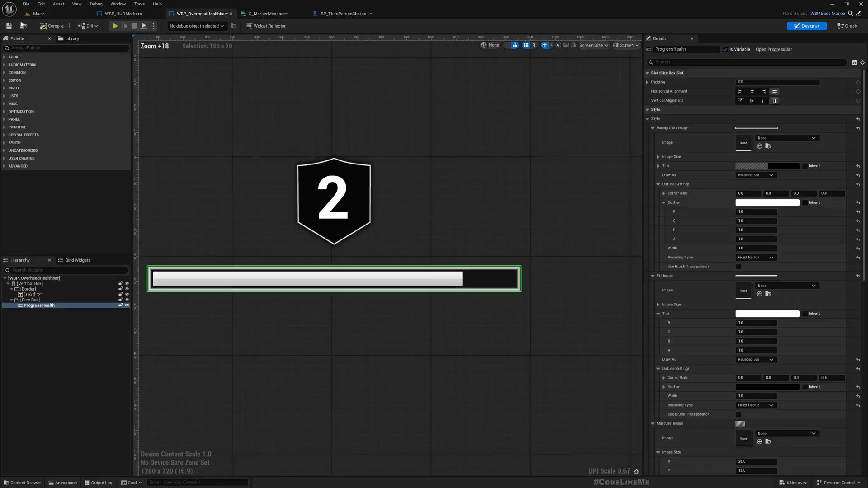
left_click(36, 13)
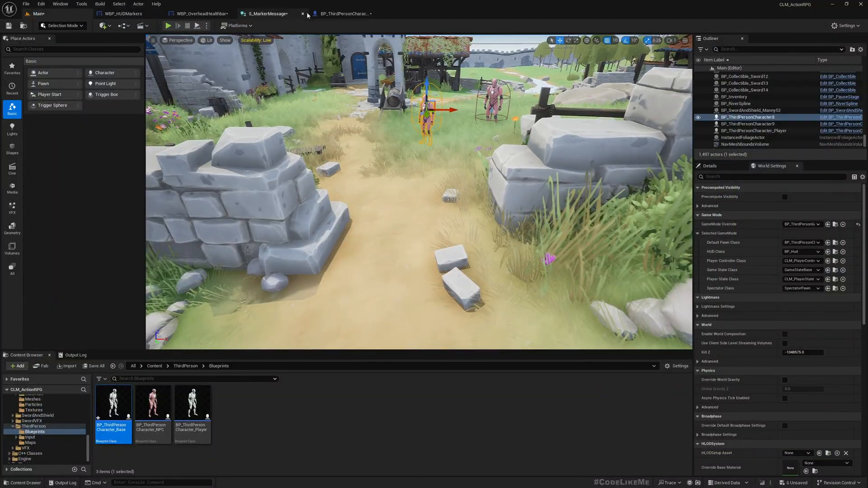
Zoom the health bar preview, then view the character blueprint's UpdateHealth graph with its max health nodes.
left_click(199, 13)
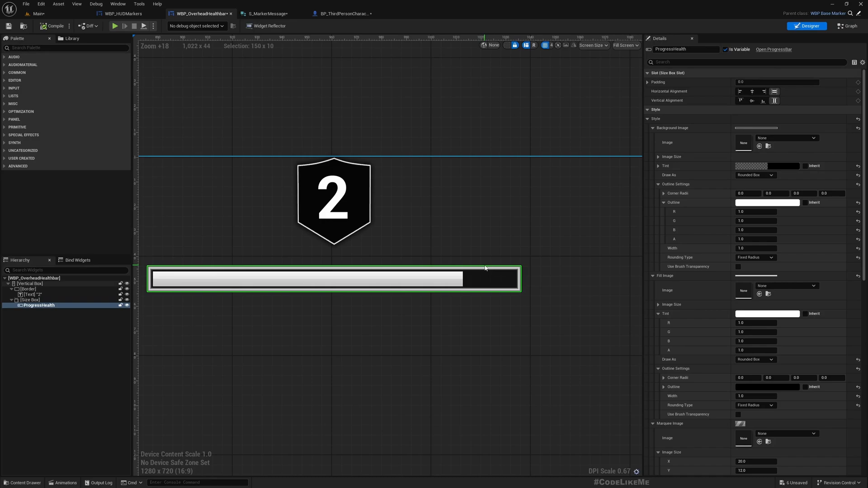
scroll("down", 3)
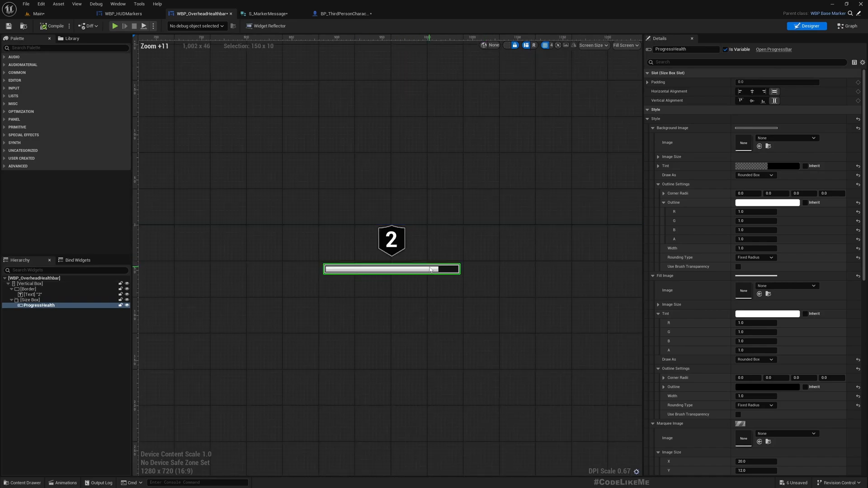
scroll("up", 3)
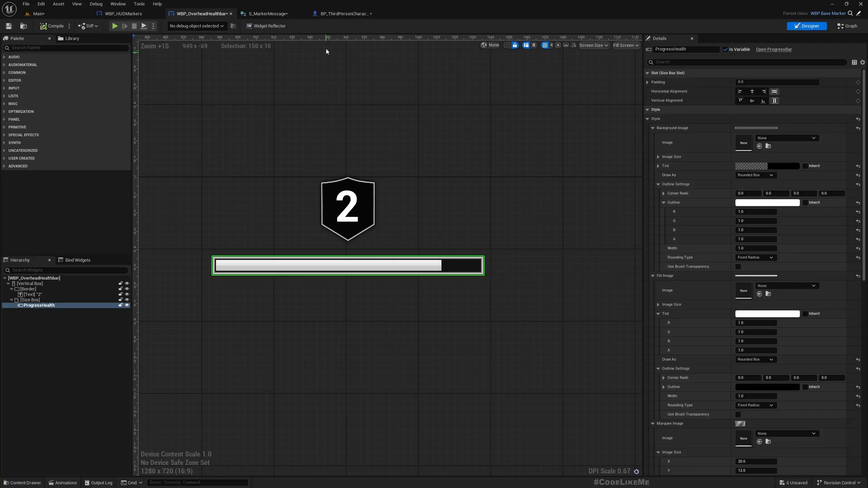
left_click(344, 14)
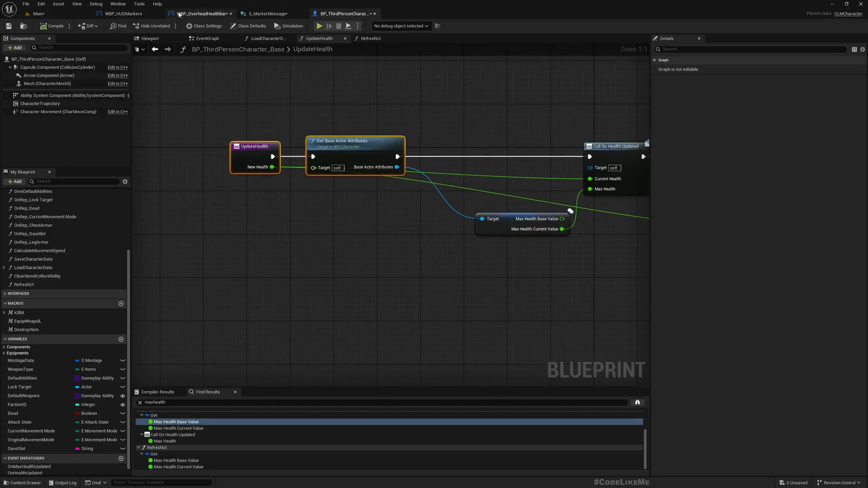
Add Get Ability System Component off the cast character, then check the character blueprint and HUD markers' AddMarker graph.
left_click(201, 14)
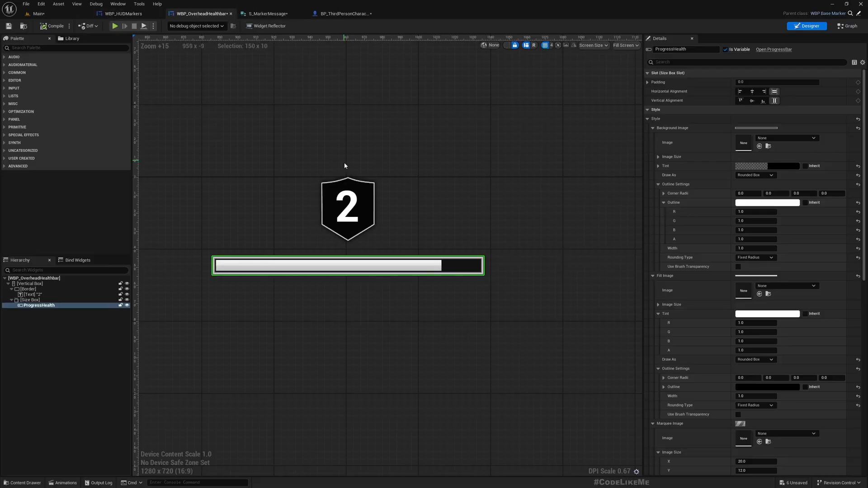
left_click(846, 26)
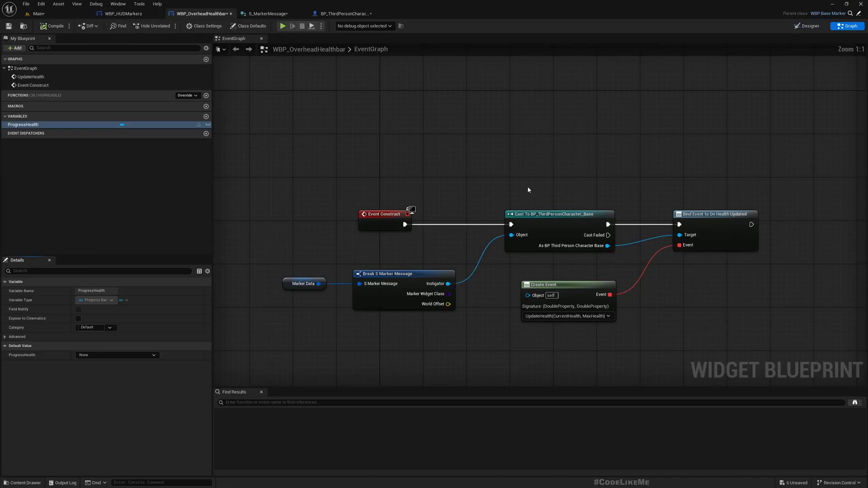
scroll("down", 3)
type("getabi")
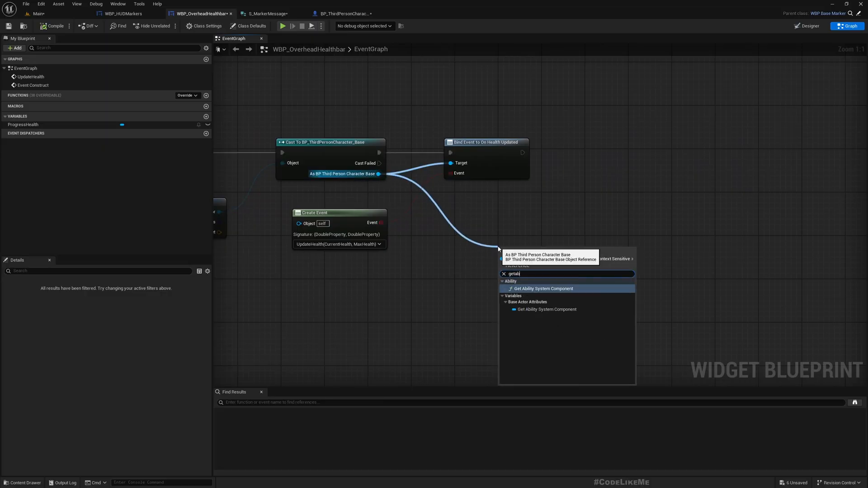
left_click(543, 289)
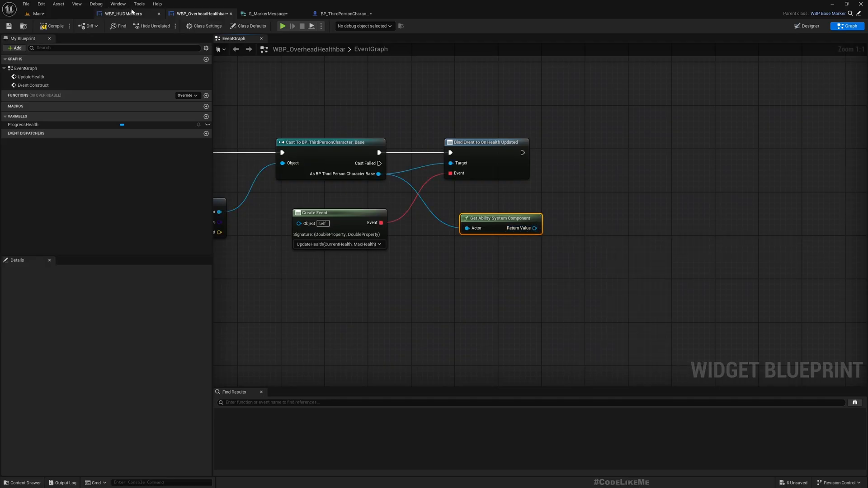
left_click(343, 13)
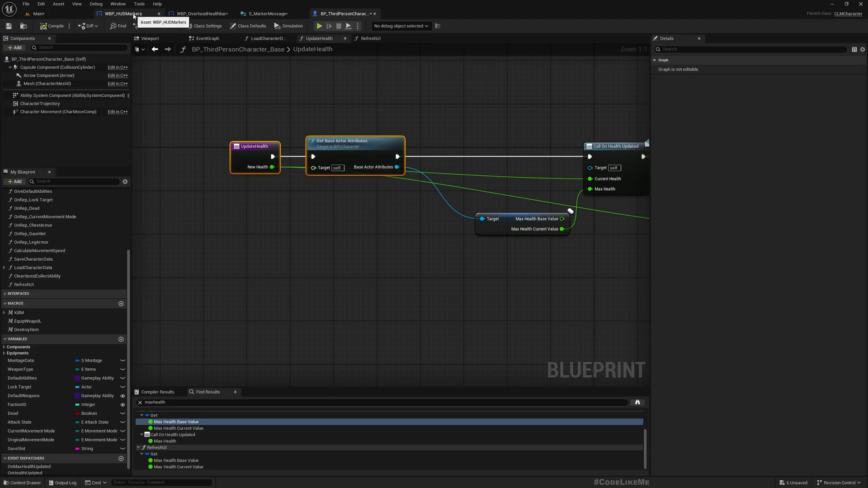
left_click(201, 13)
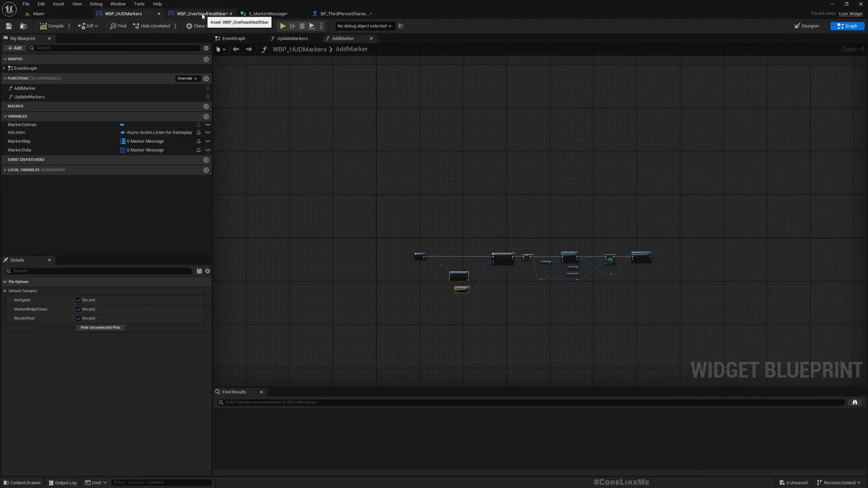
Read the character's base attributes with Get Base Actor Attributes and split Health and Max Health.
left_click(199, 14)
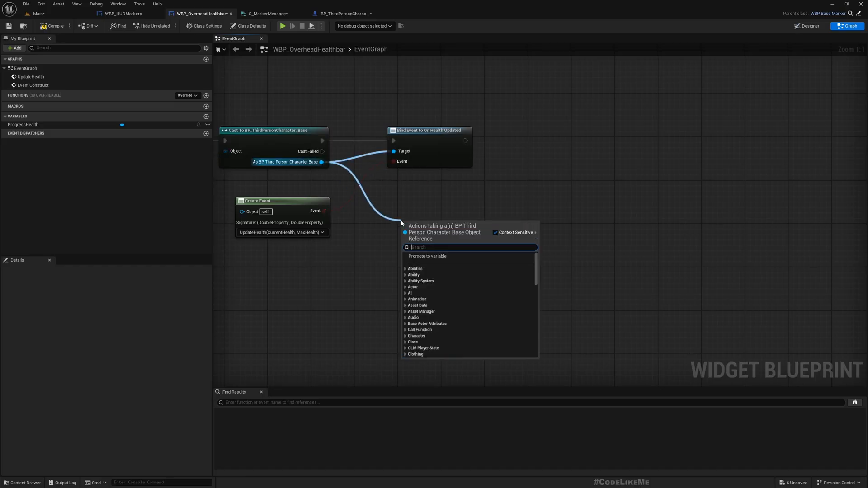
type("getbaseac")
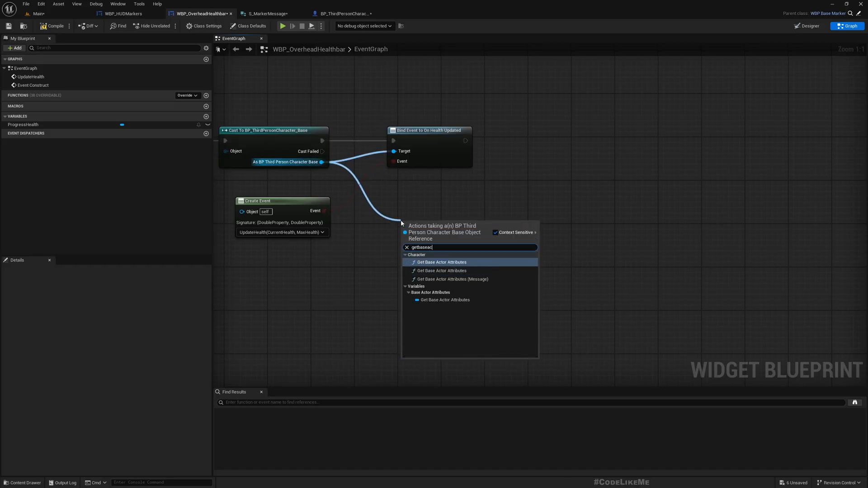
left_click(441, 262)
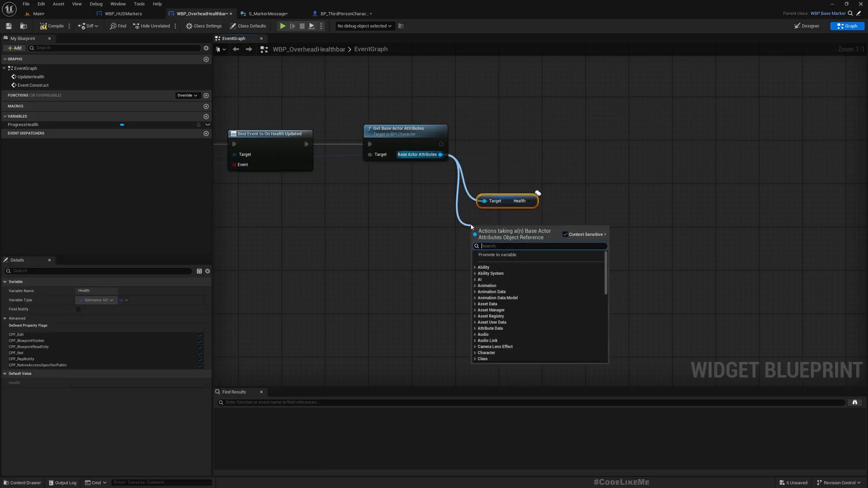
type("getmax")
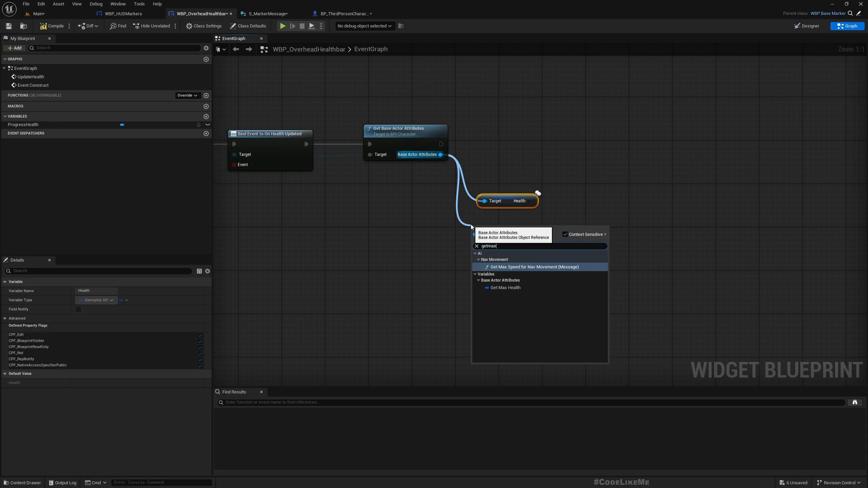
left_click(504, 287)
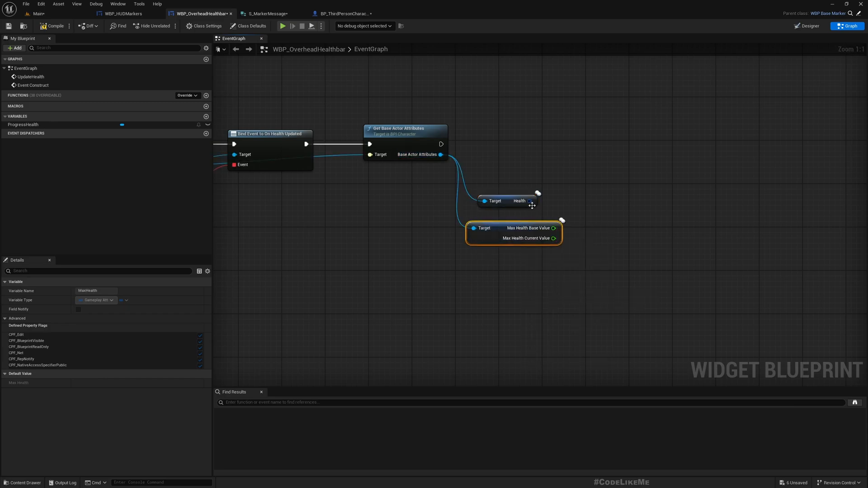
left_click(519, 201)
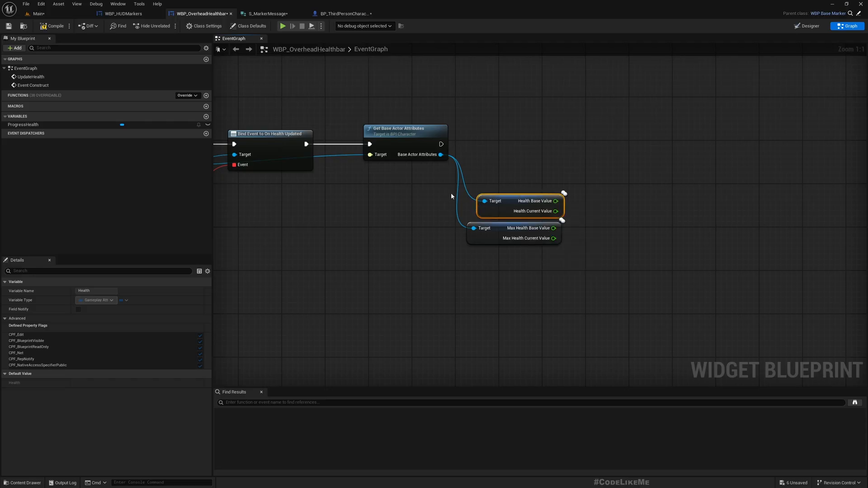
left_click(149, 344)
type("u")
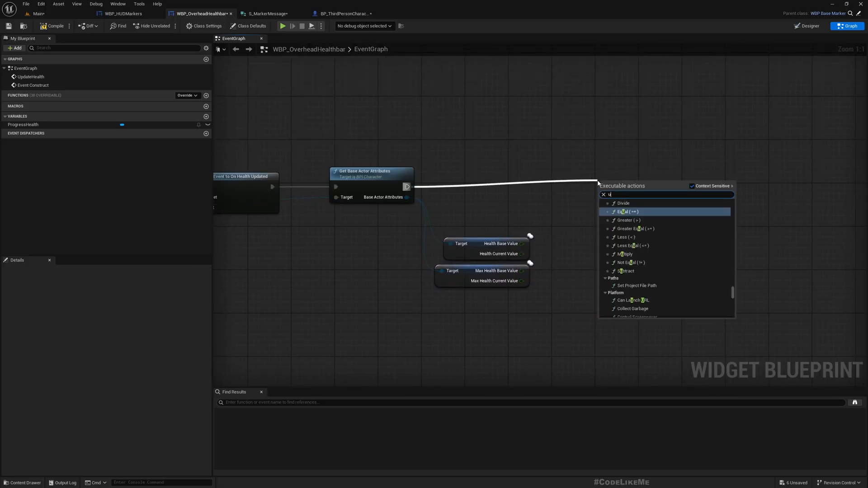
Call Update Health from the construct logic, fed by the current and max health values.
type("pdateh")
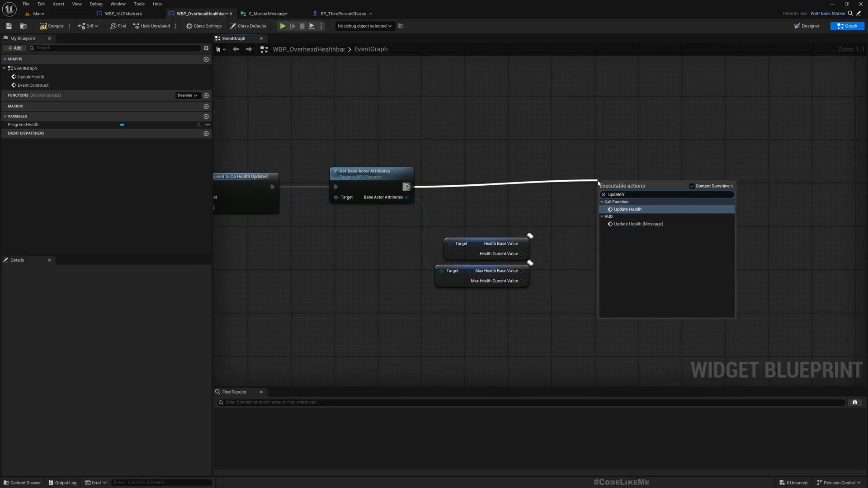
left_click(628, 209)
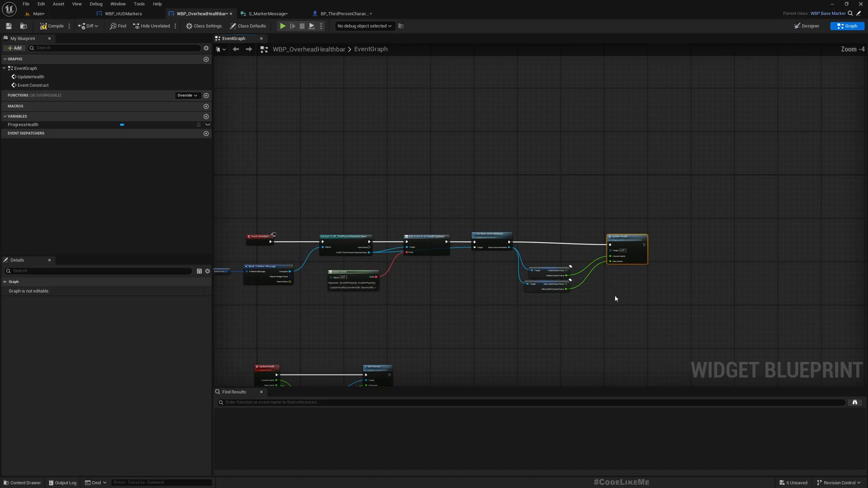
mouse_move(626, 234)
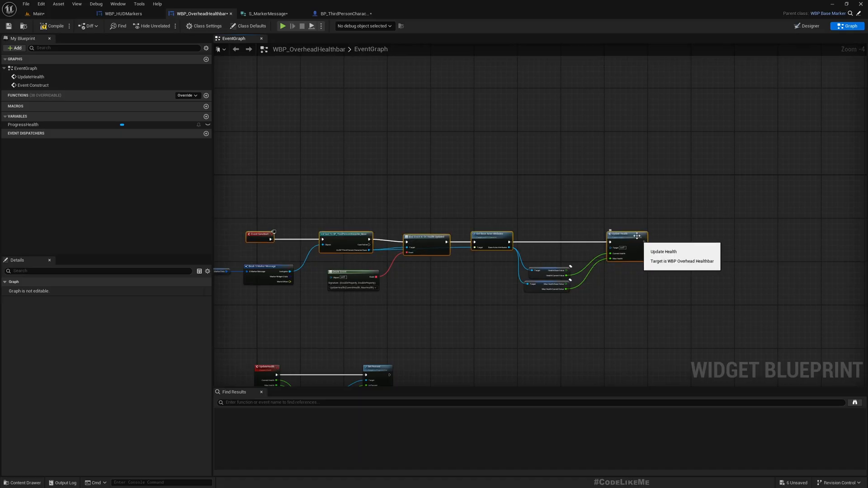
left_click(808, 25)
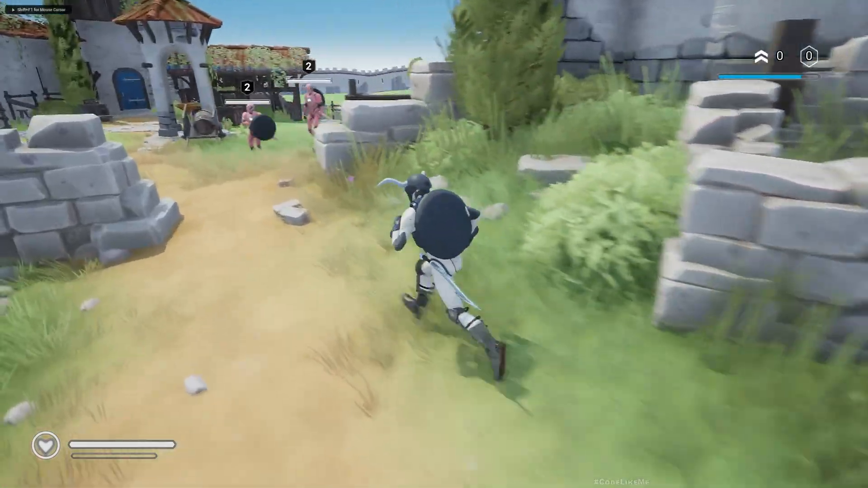
mouse_move(434, 244)
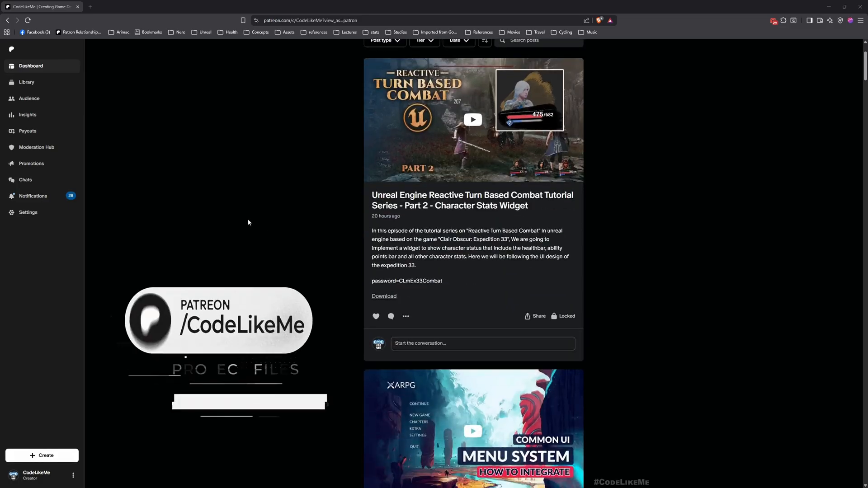
scroll("down", 3)
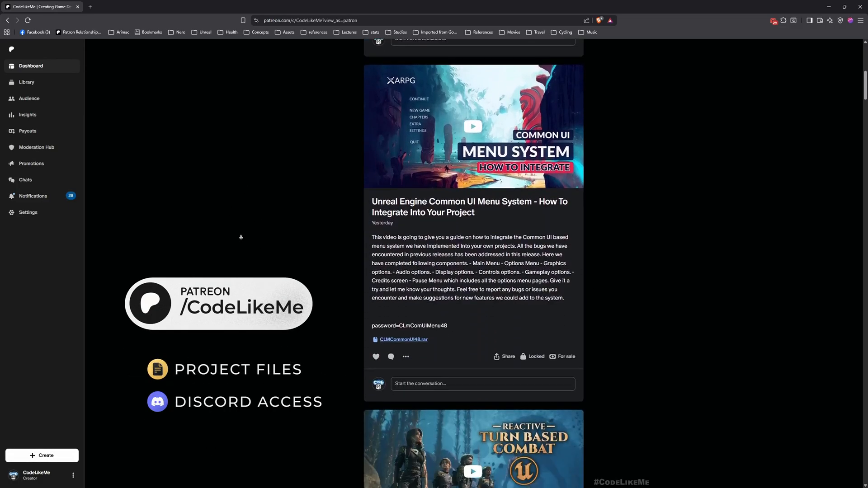
scroll("down", 3)
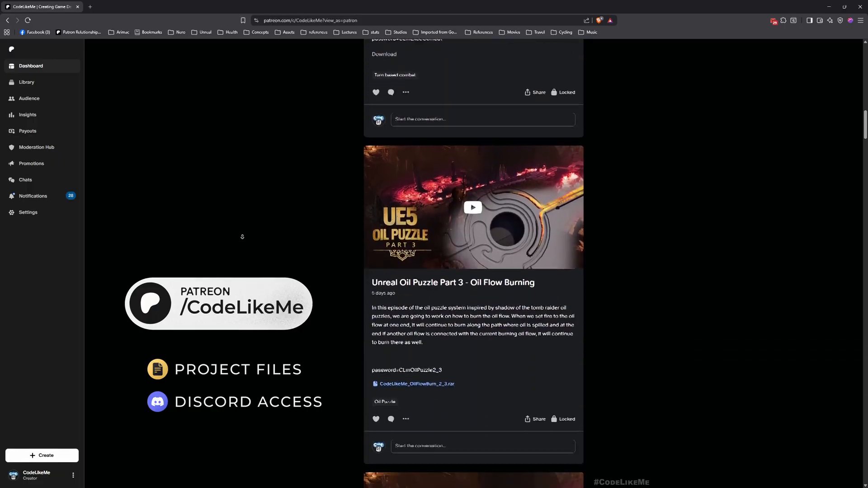
scroll("down", 3)
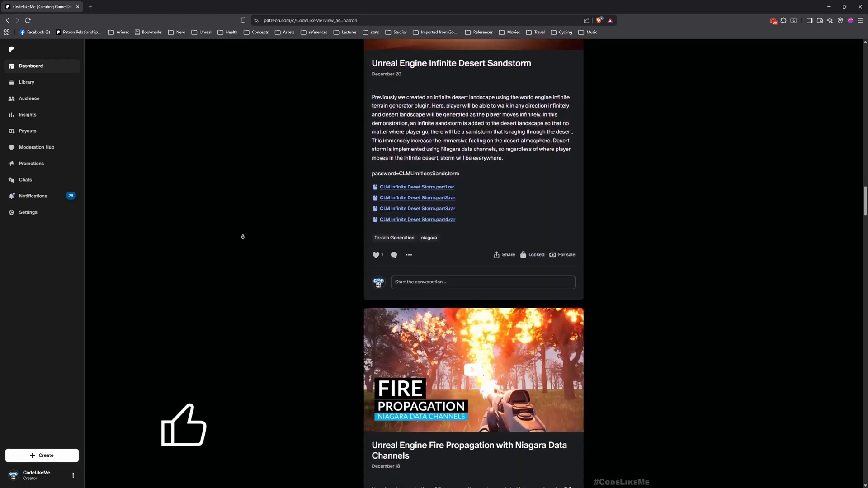
scroll("down", 3)
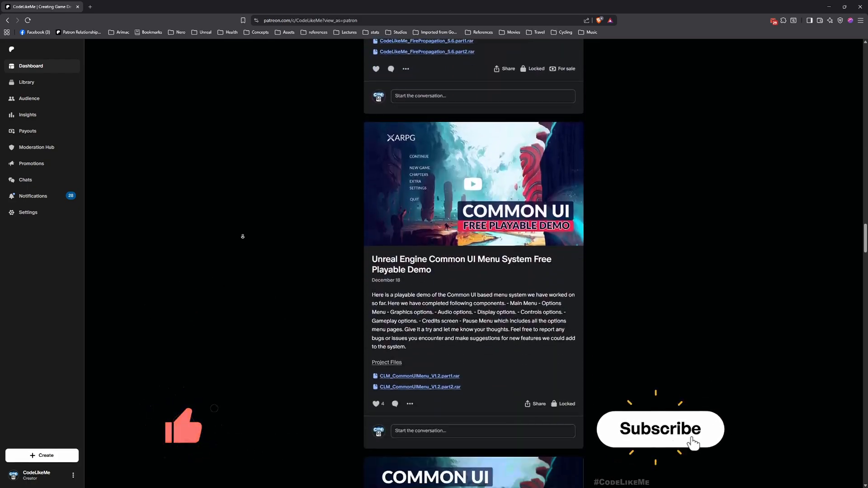
scroll("down", 3)
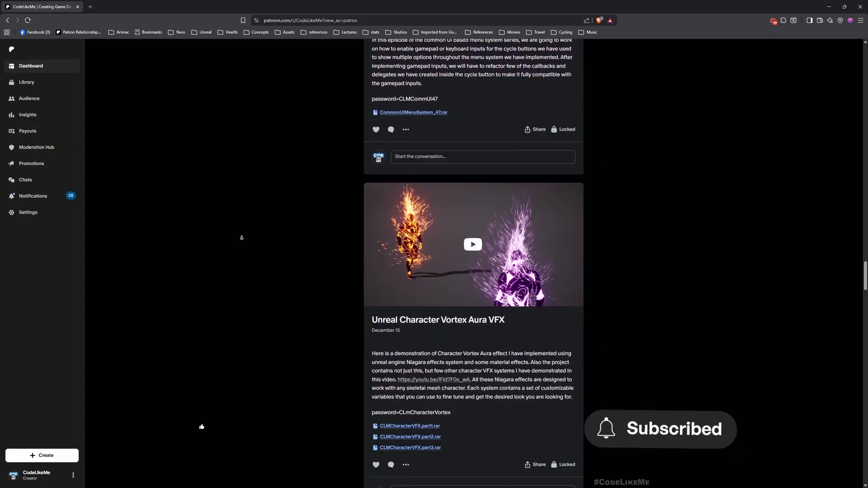